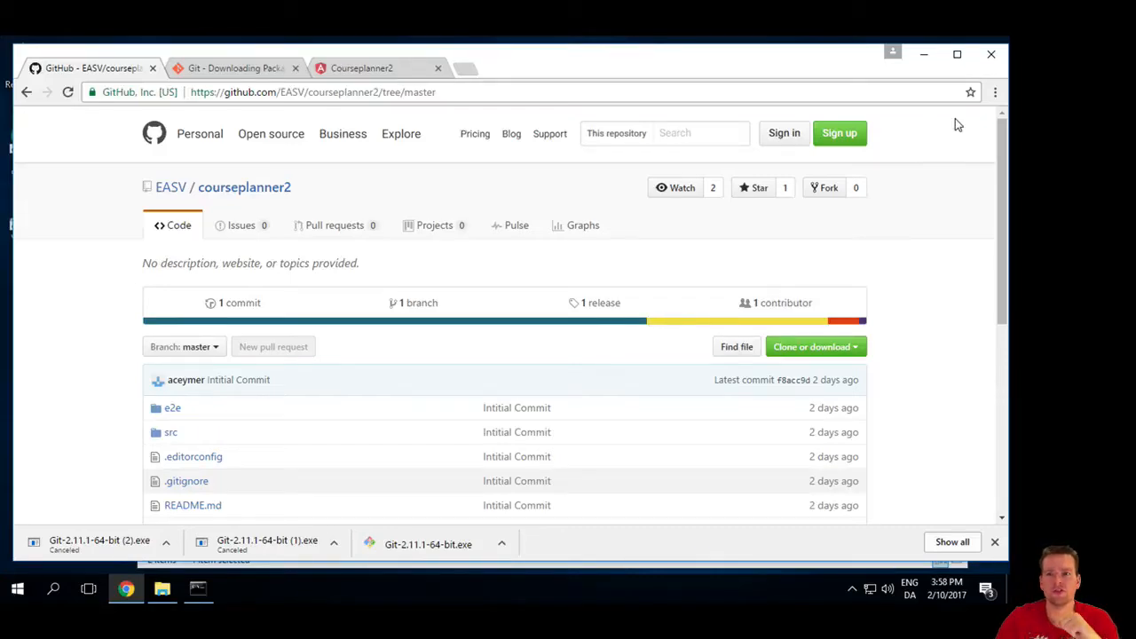
Step: Sign in to GitHub with the ljb account's username and password
click(784, 131)
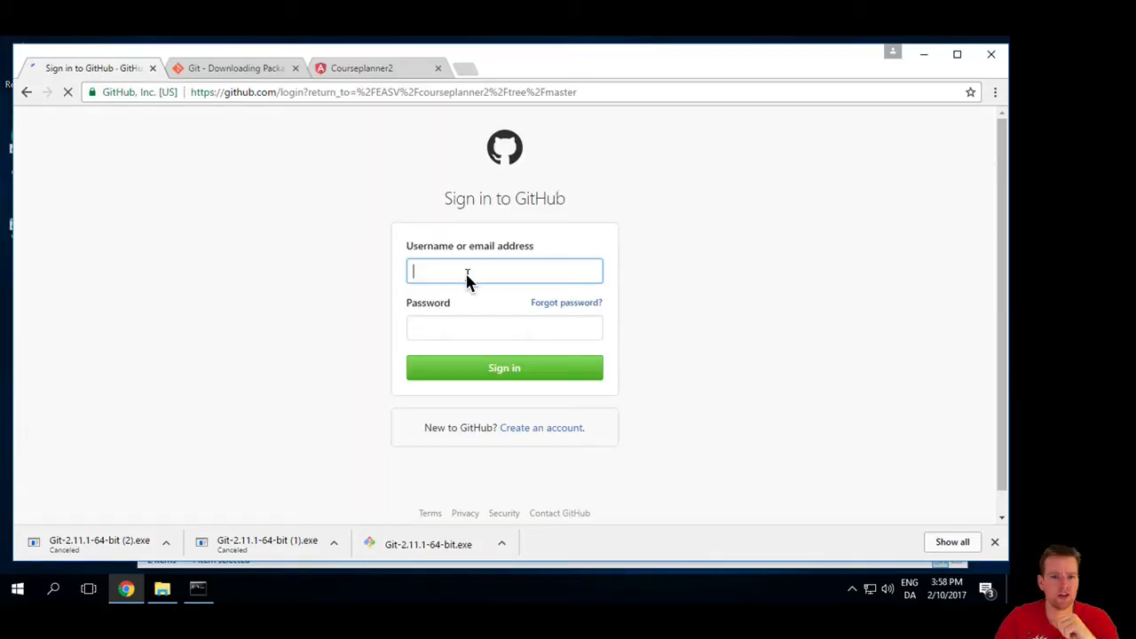
text(ljbeasv.dk)
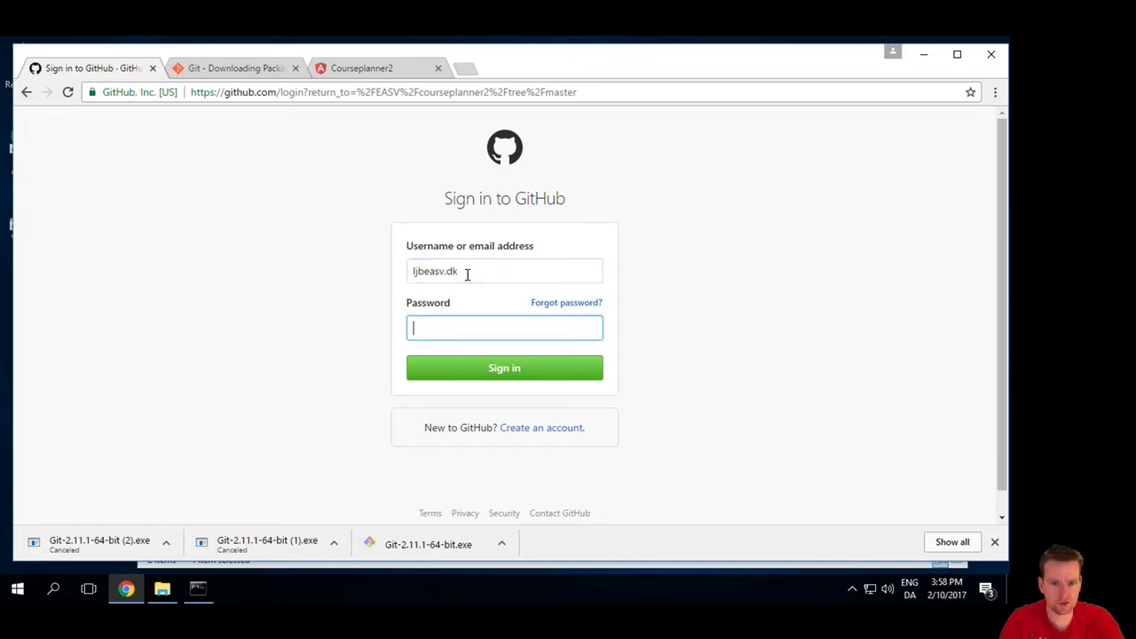
click(504, 270)
text(@)
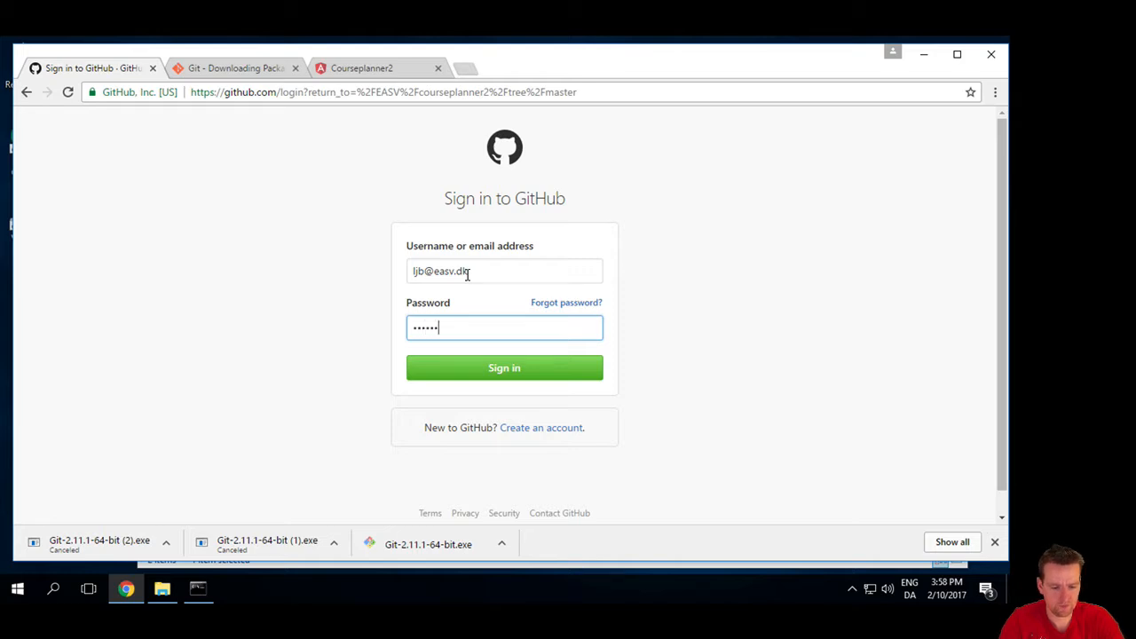
click(504, 368)
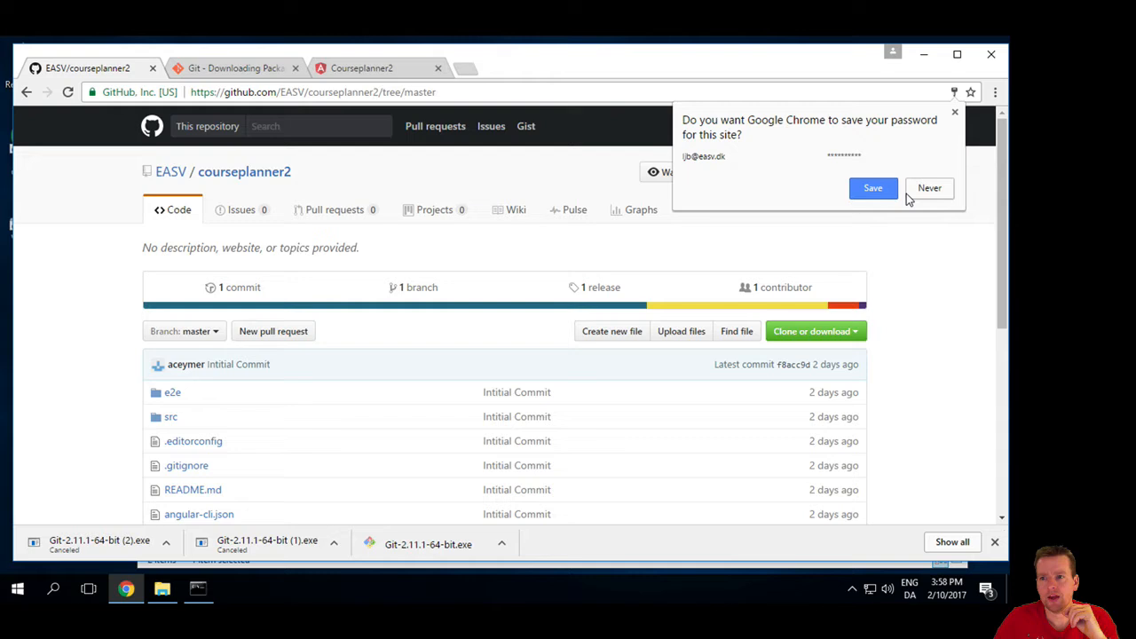
Step: Let Chrome save the password but decline its account sign-in offer
click(873, 188)
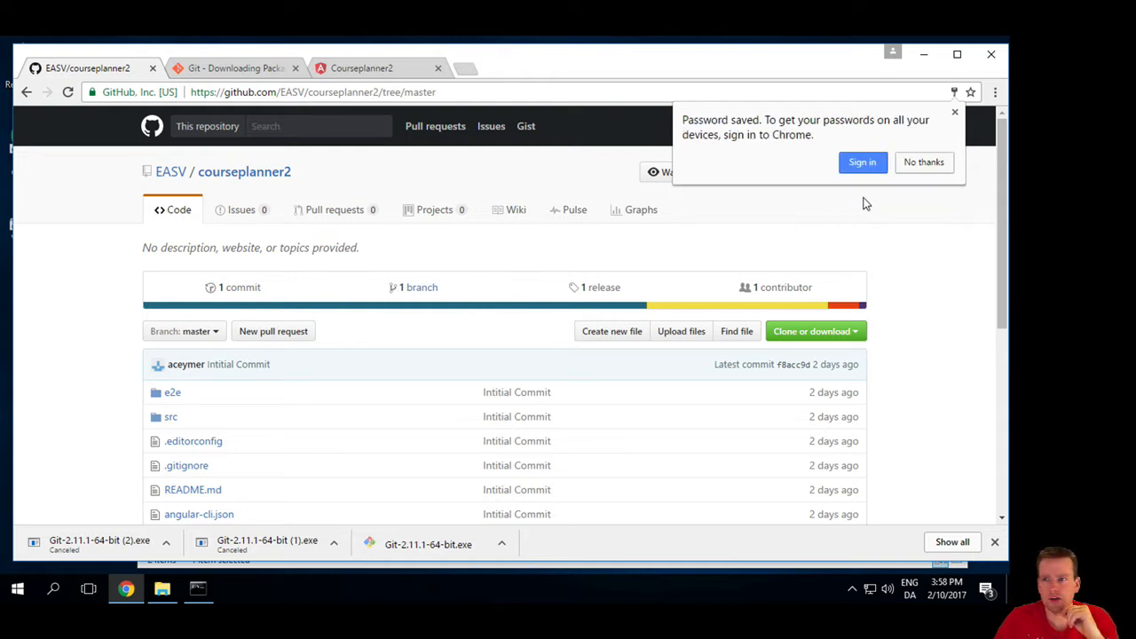
click(923, 162)
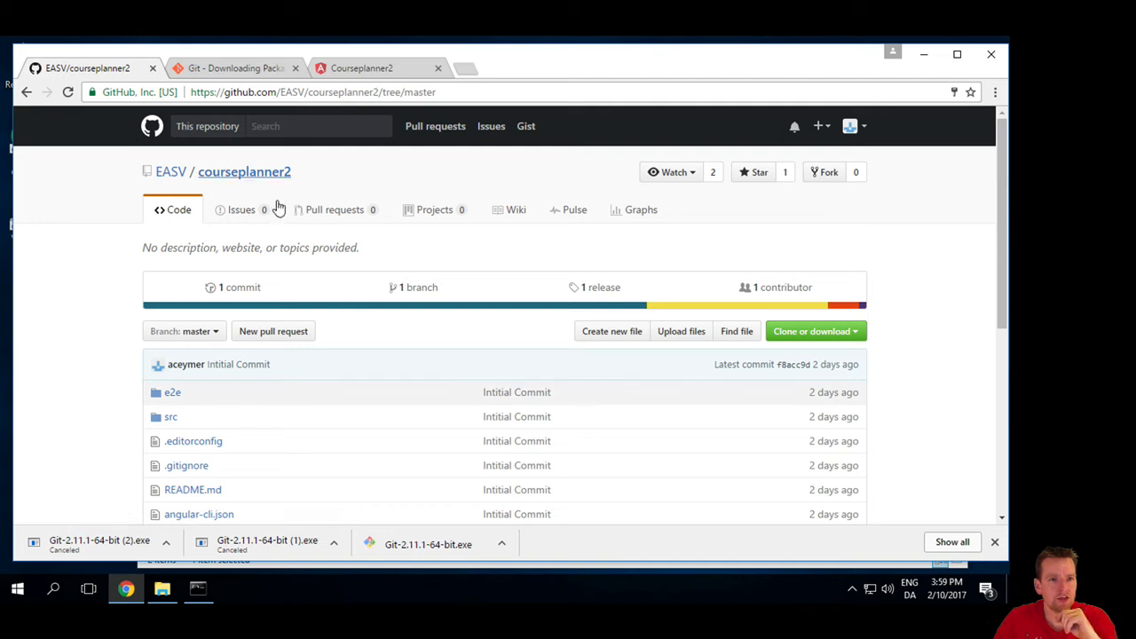
scroll(down, 3)
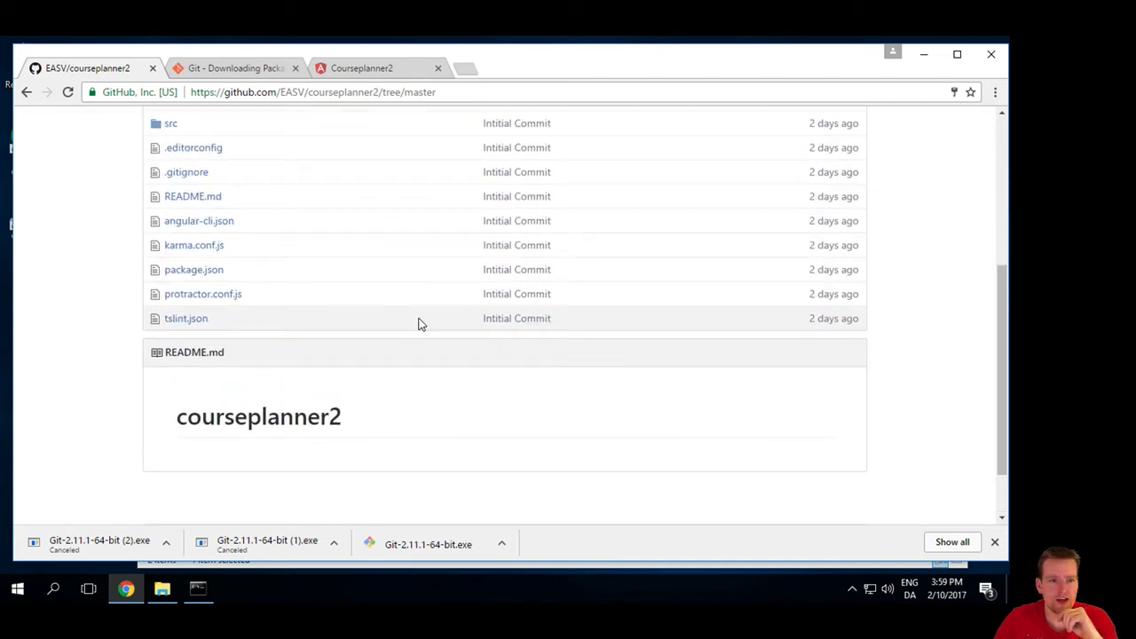
scroll(up, 3)
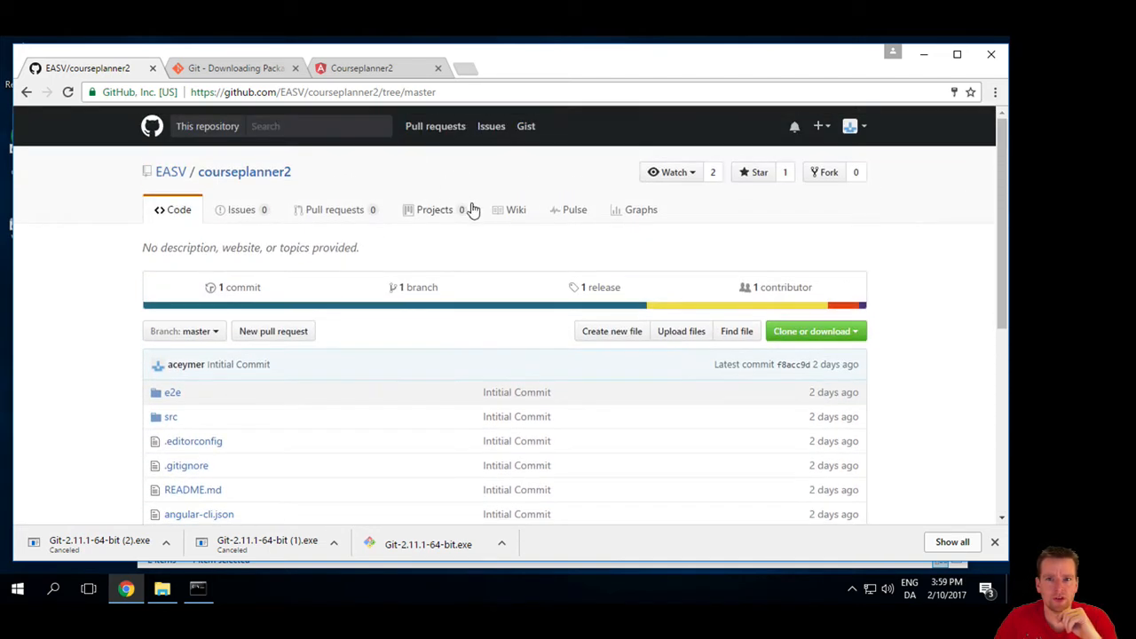
mouse_move(939, 110)
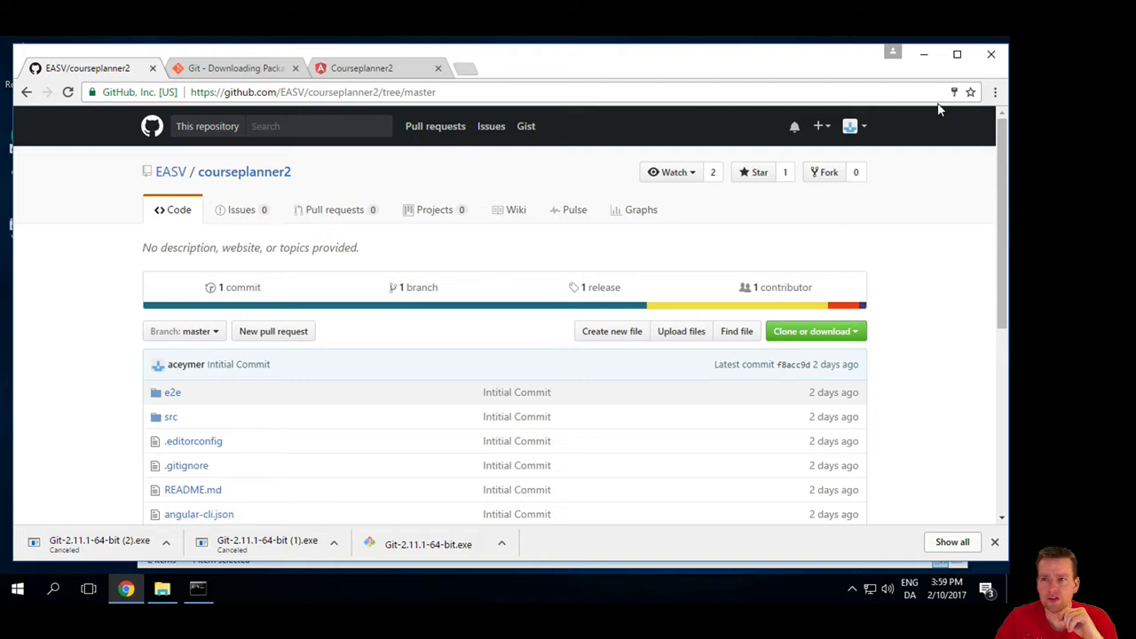
mouse_move(826, 146)
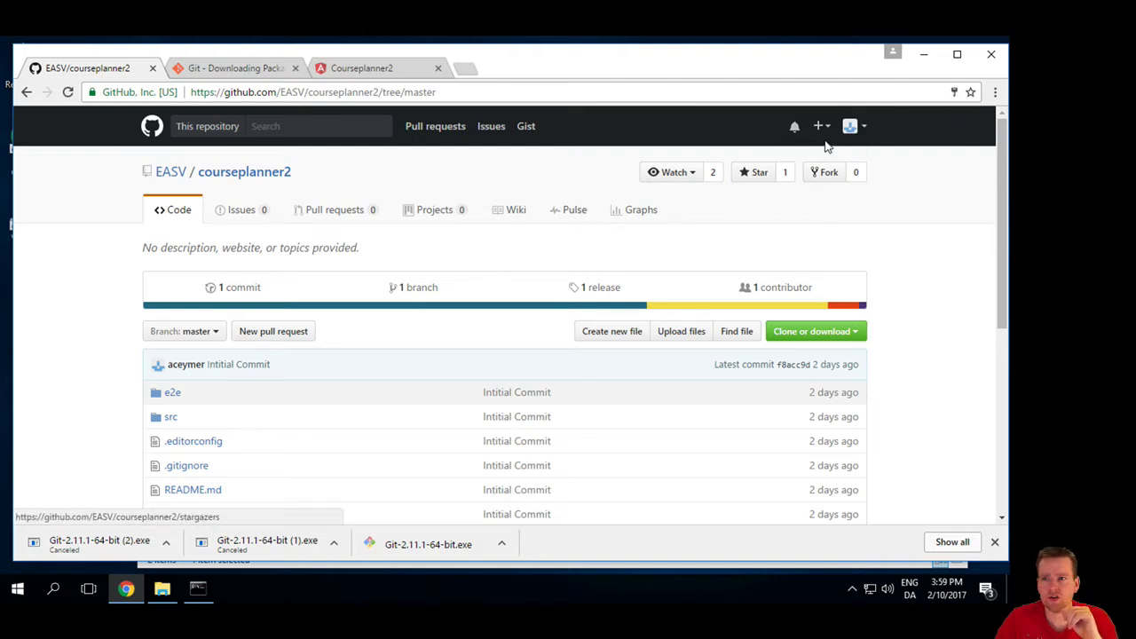
Step: Start a new repository and name it booking-system
click(816, 125)
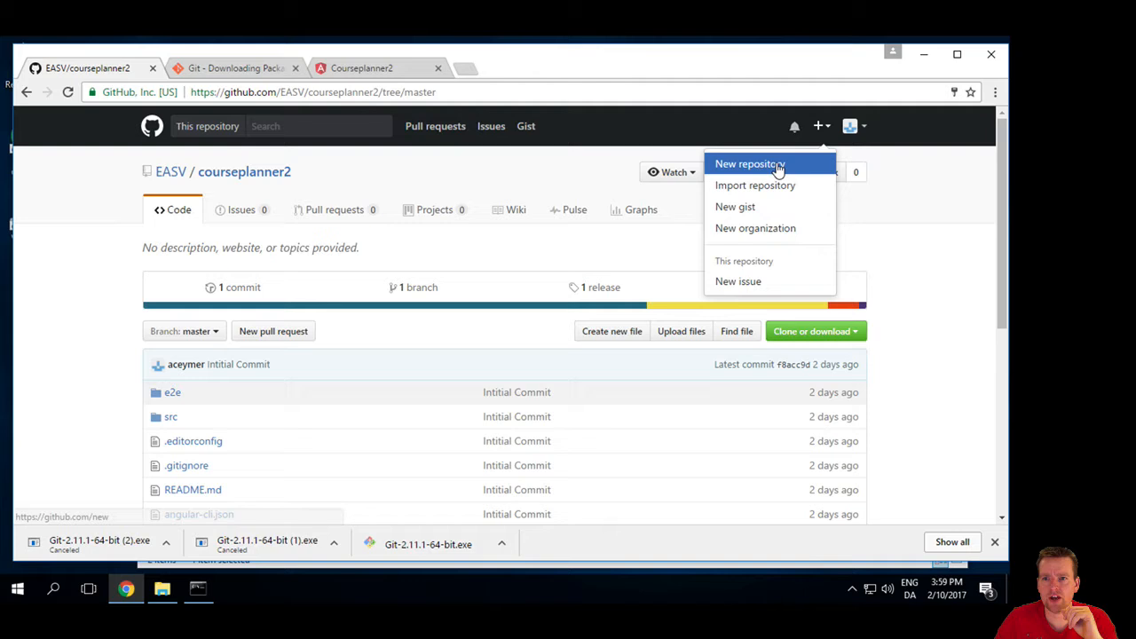
click(749, 163)
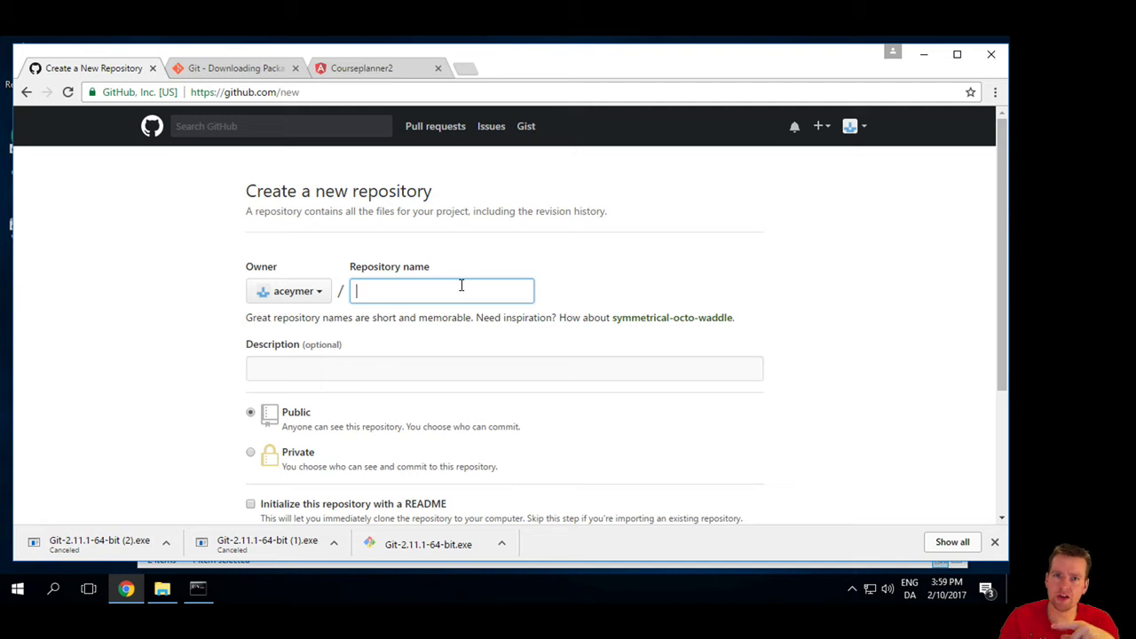
text(booking-sys)
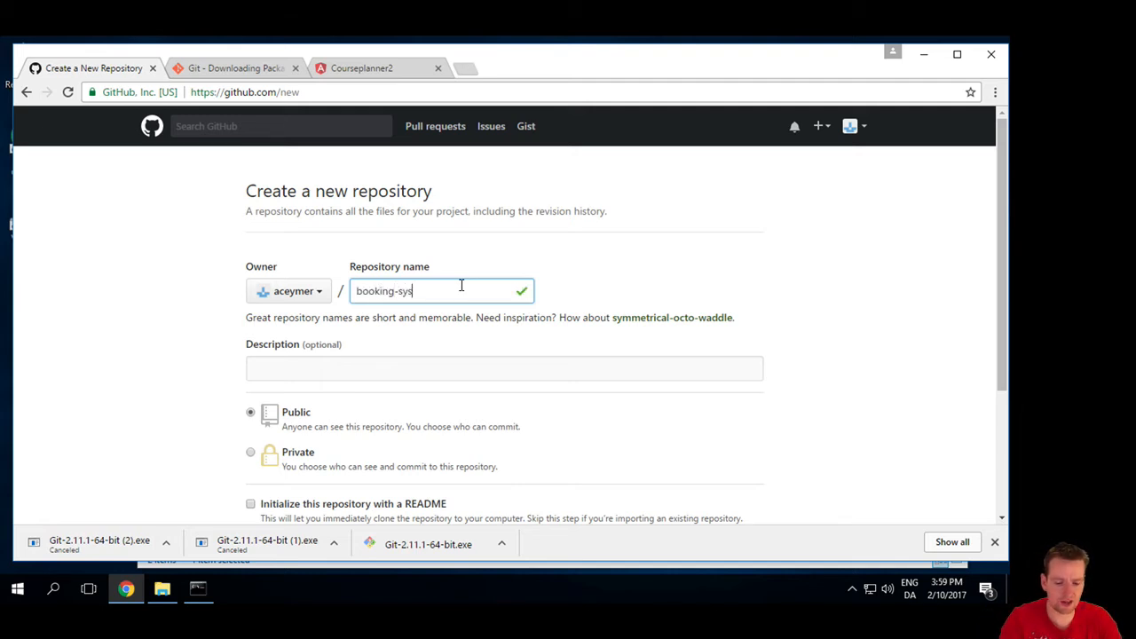
text(tem)
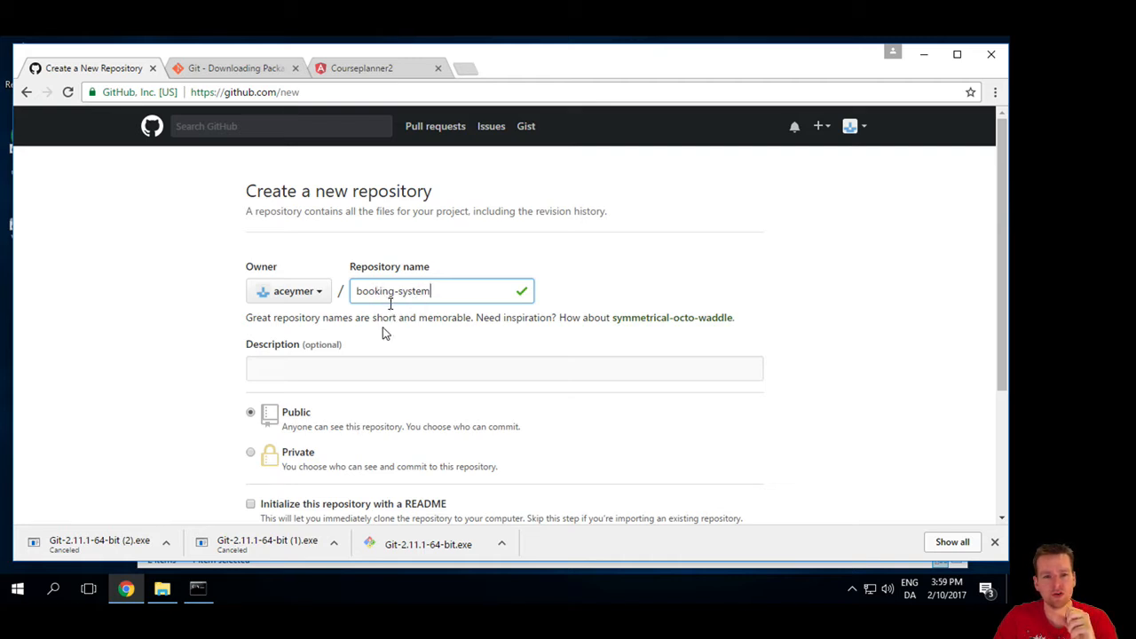
Step: Check the available owners, keep Public with no README, and create the repository
click(287, 292)
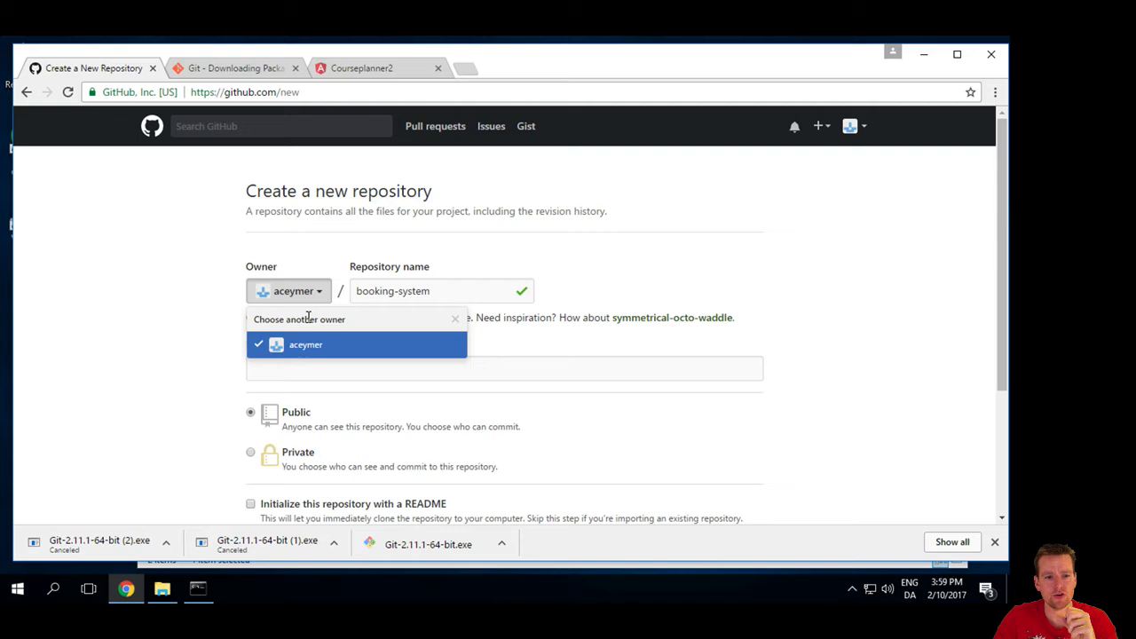
mouse_move(298, 301)
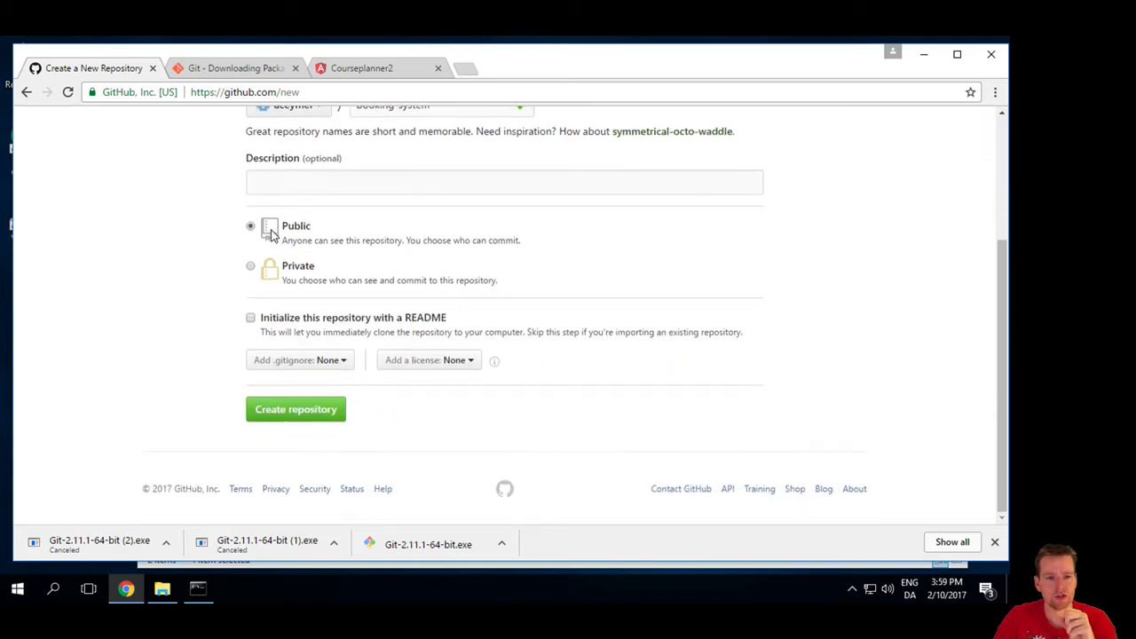
mouse_move(444, 323)
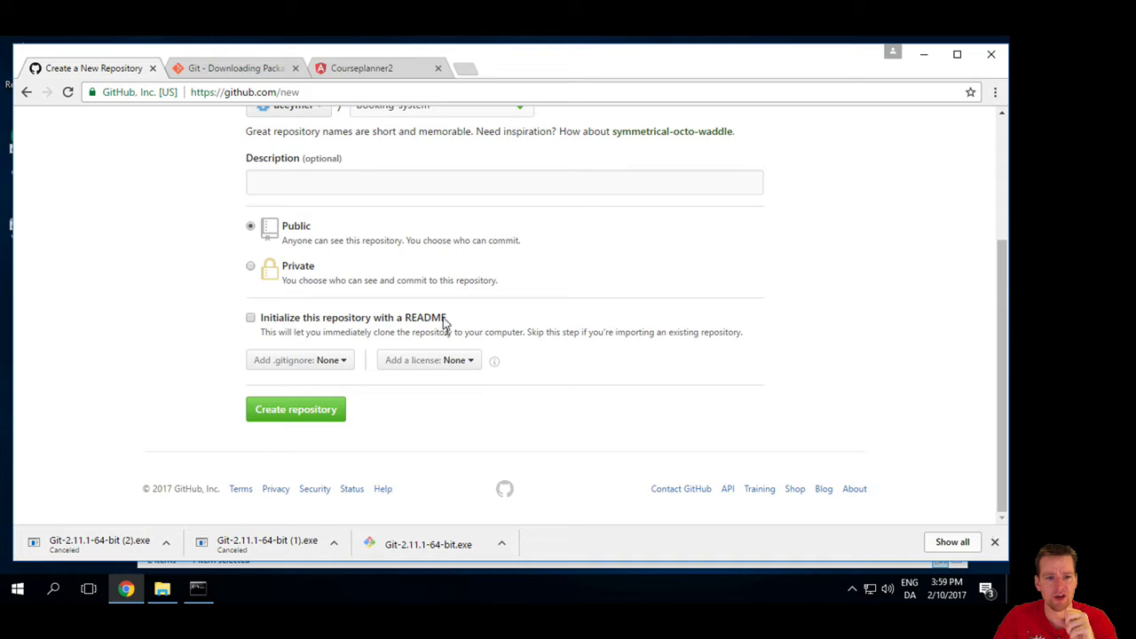
mouse_move(373, 362)
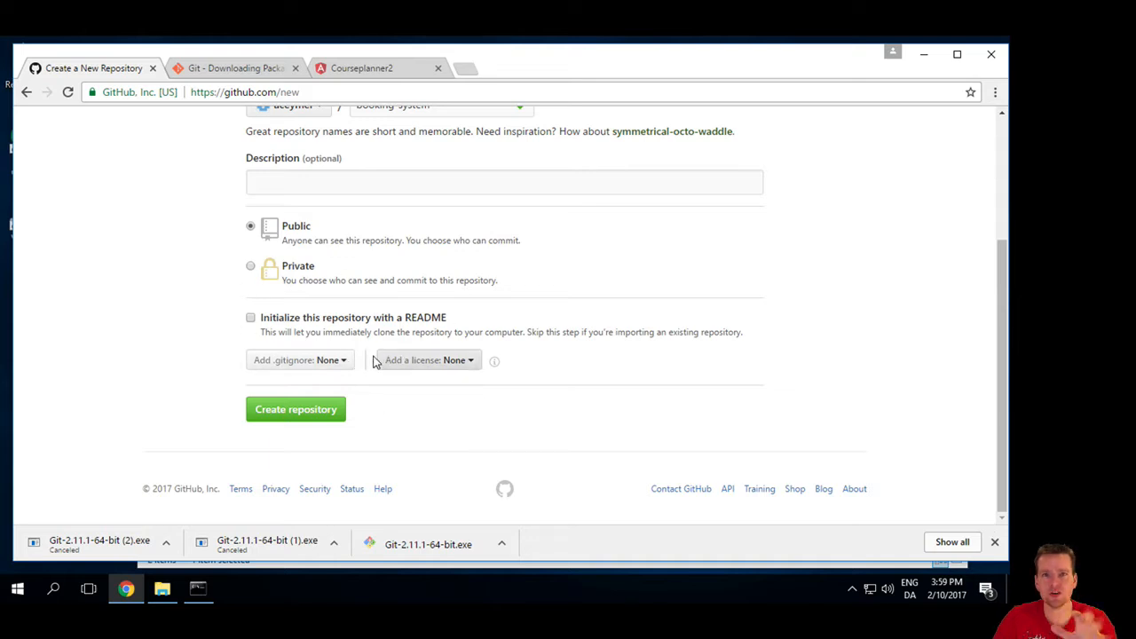
mouse_move(328, 367)
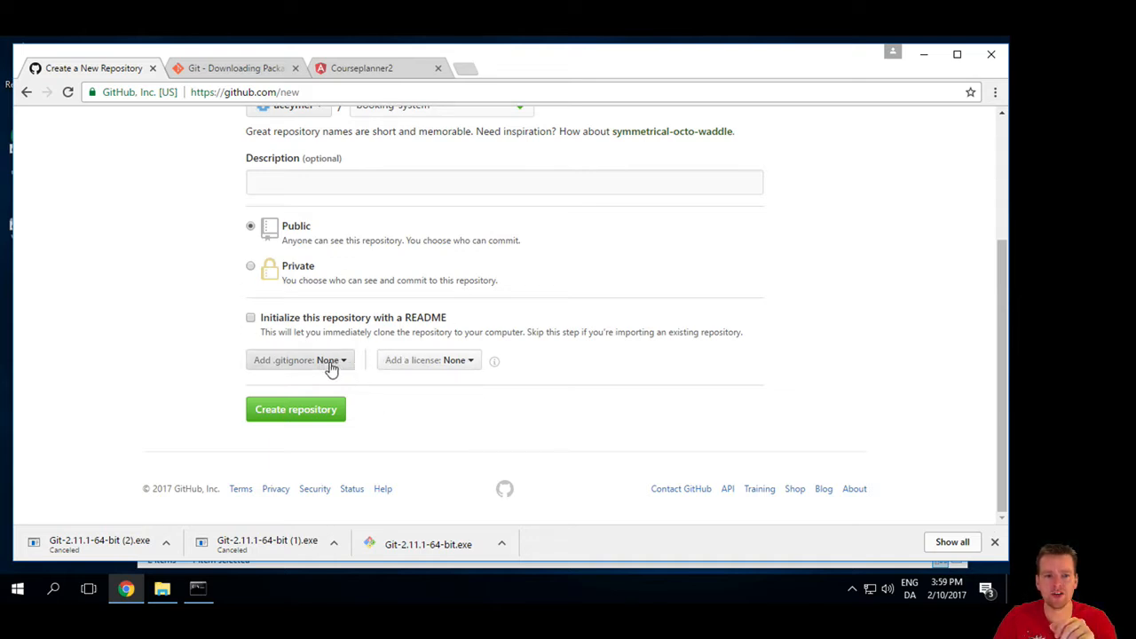
mouse_move(295, 408)
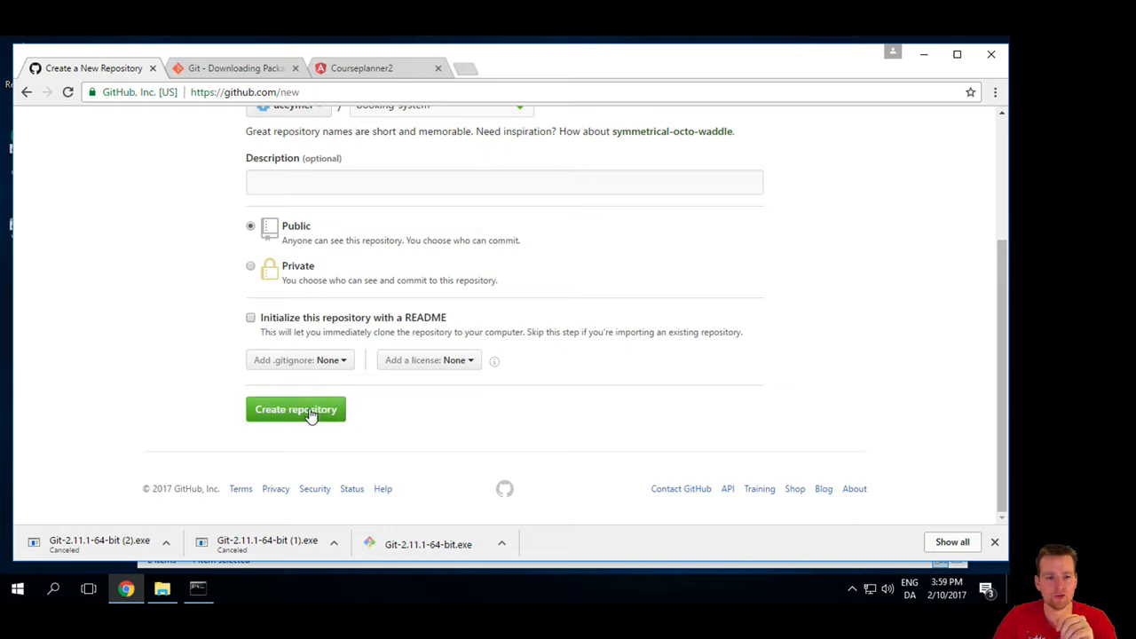
click(295, 409)
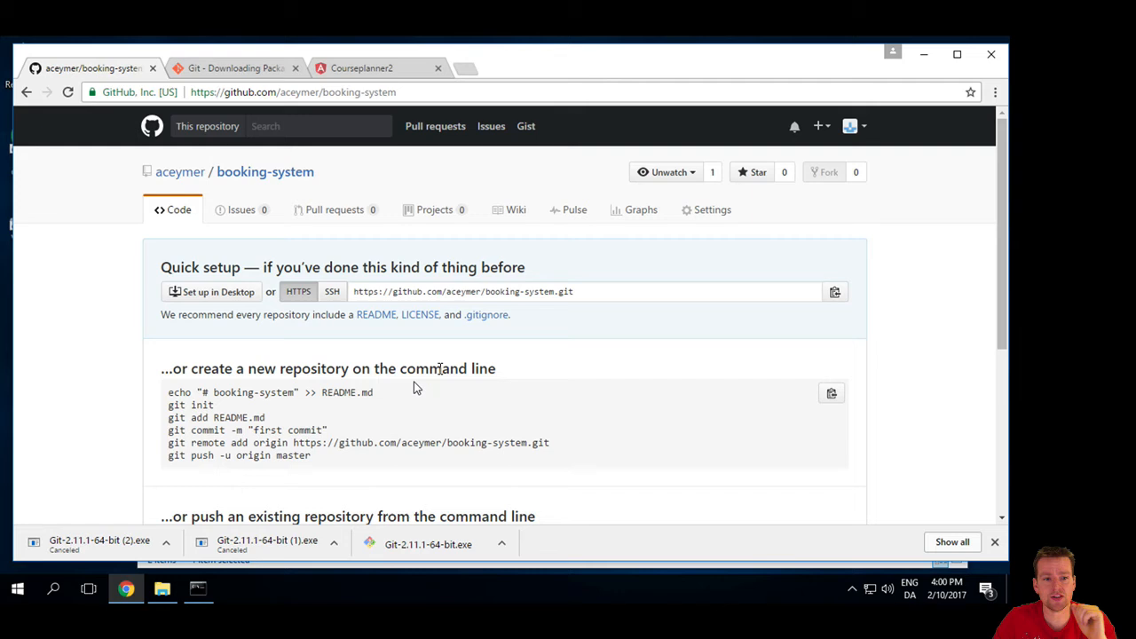
mouse_move(220, 453)
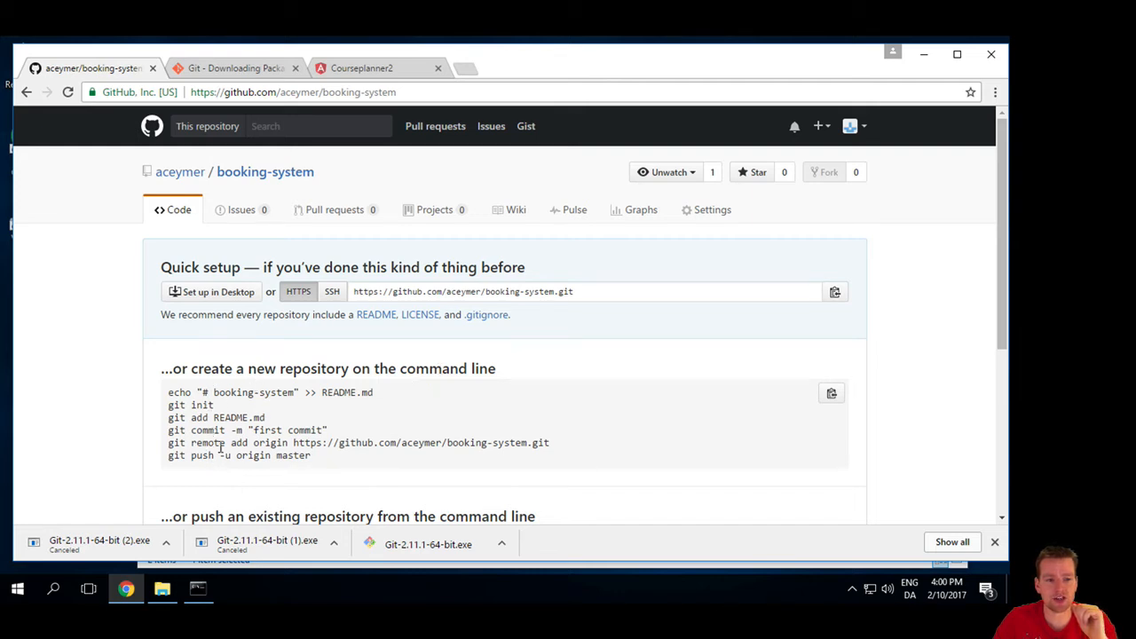
mouse_move(504, 377)
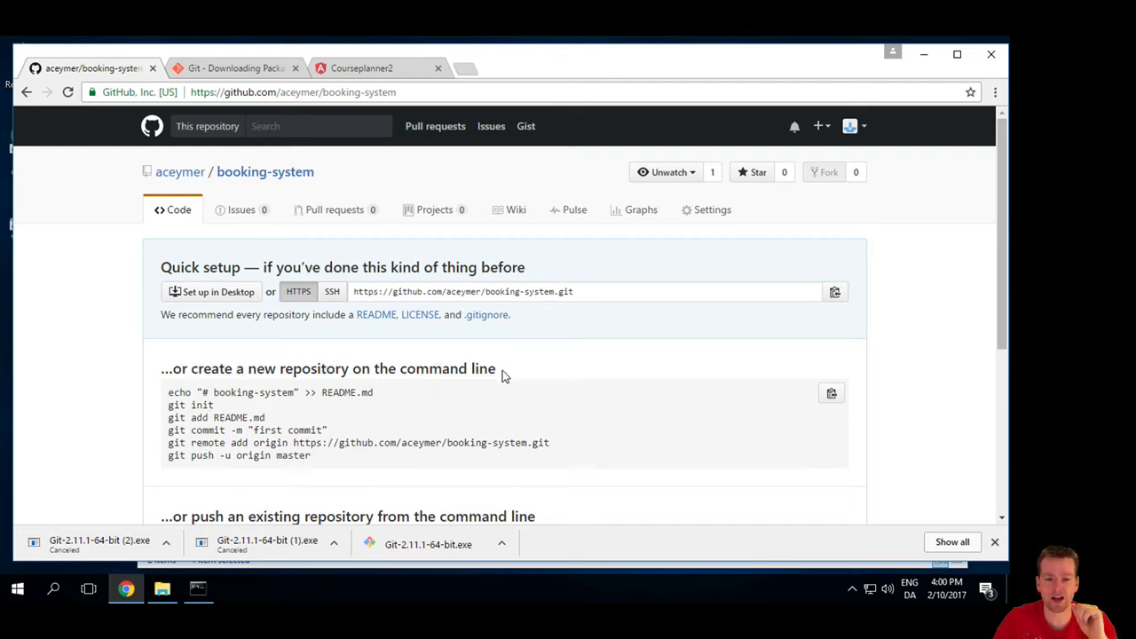
mouse_move(298, 428)
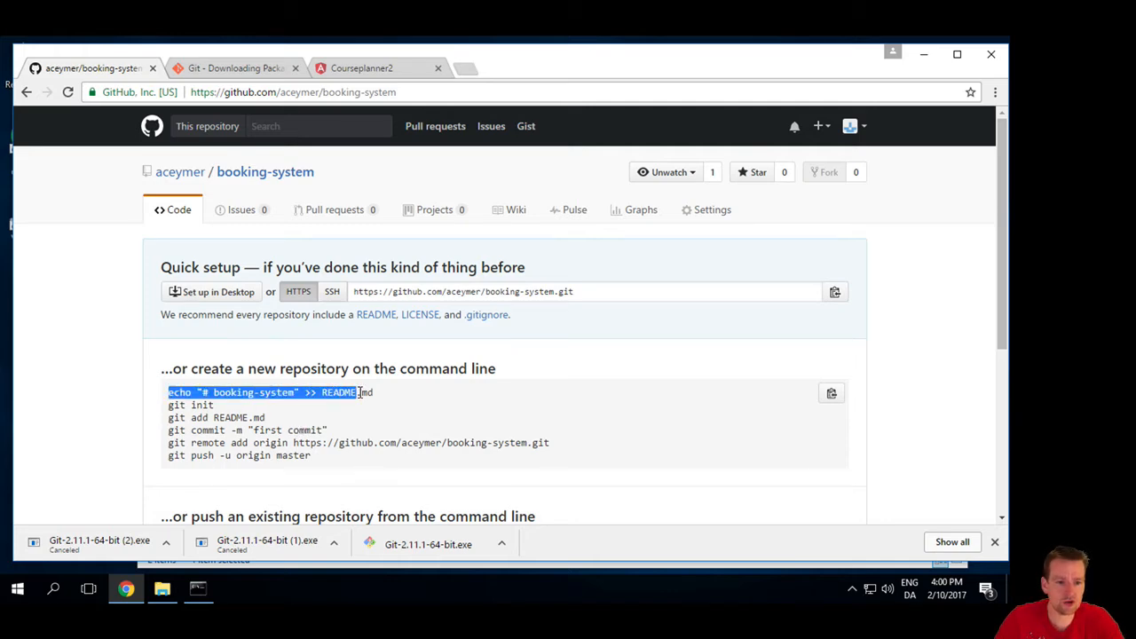
Step: Bring the Node.js command prompt to the front from the taskbar
click(199, 589)
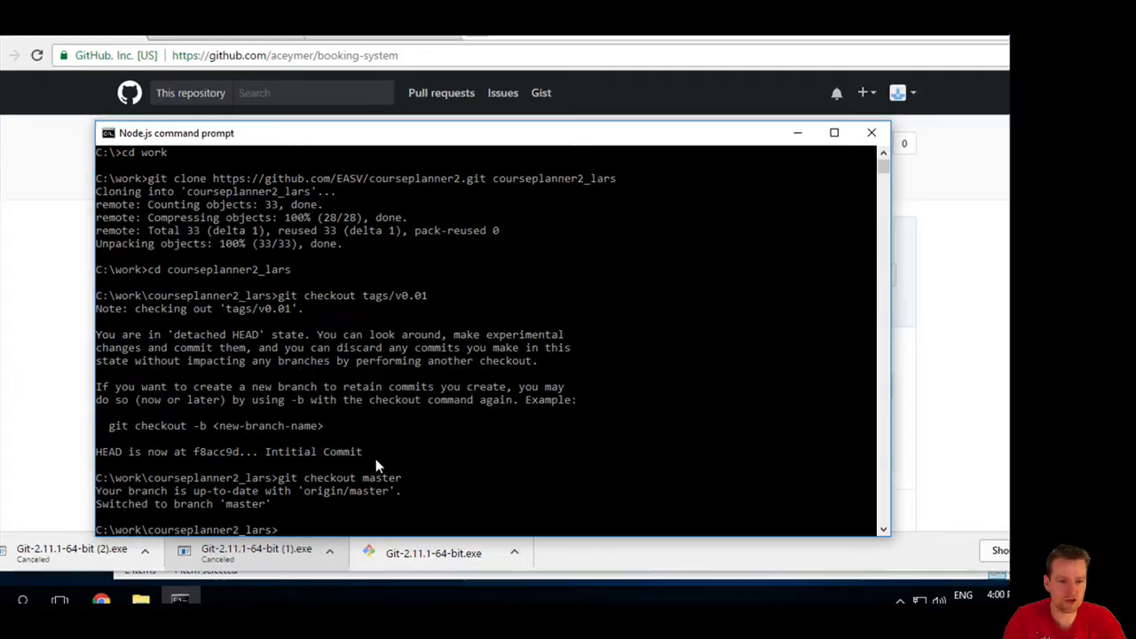
Step: Return to the booking-system quick setup page in the browser
click(834, 132)
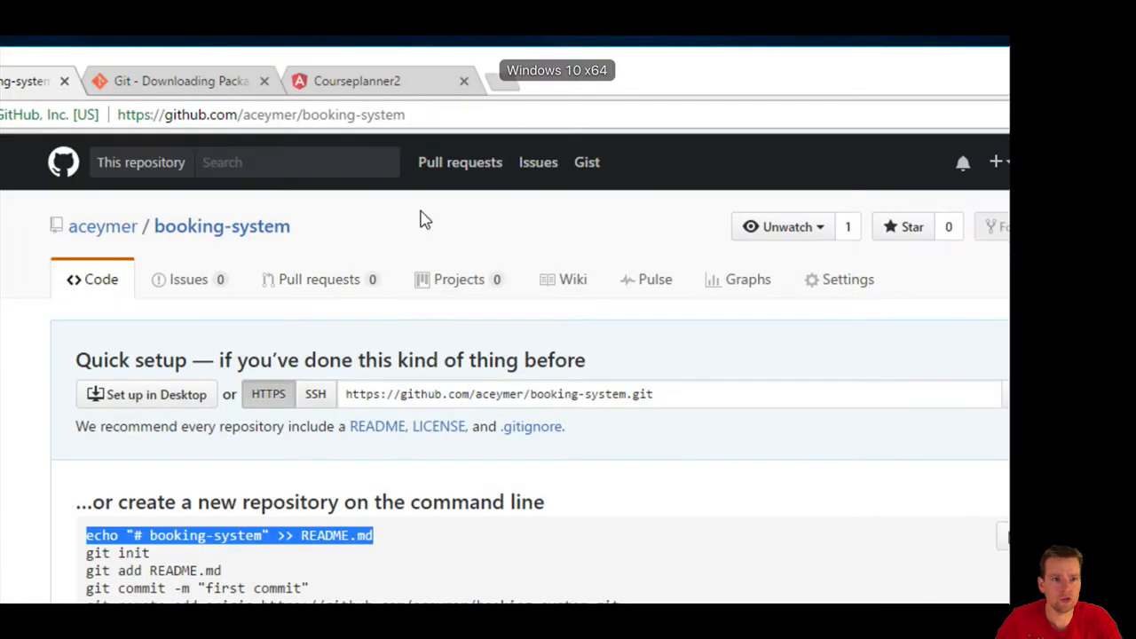
Step: Scroll the quick setup page down past the command-line sections to the import option
scroll(down, 3)
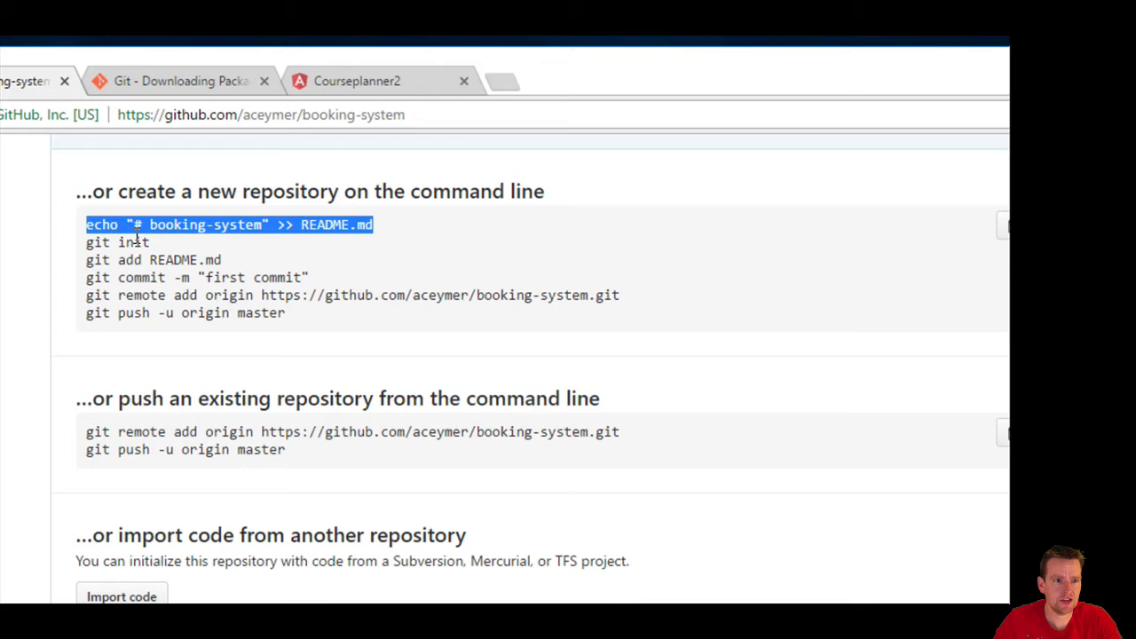
mouse_move(377, 245)
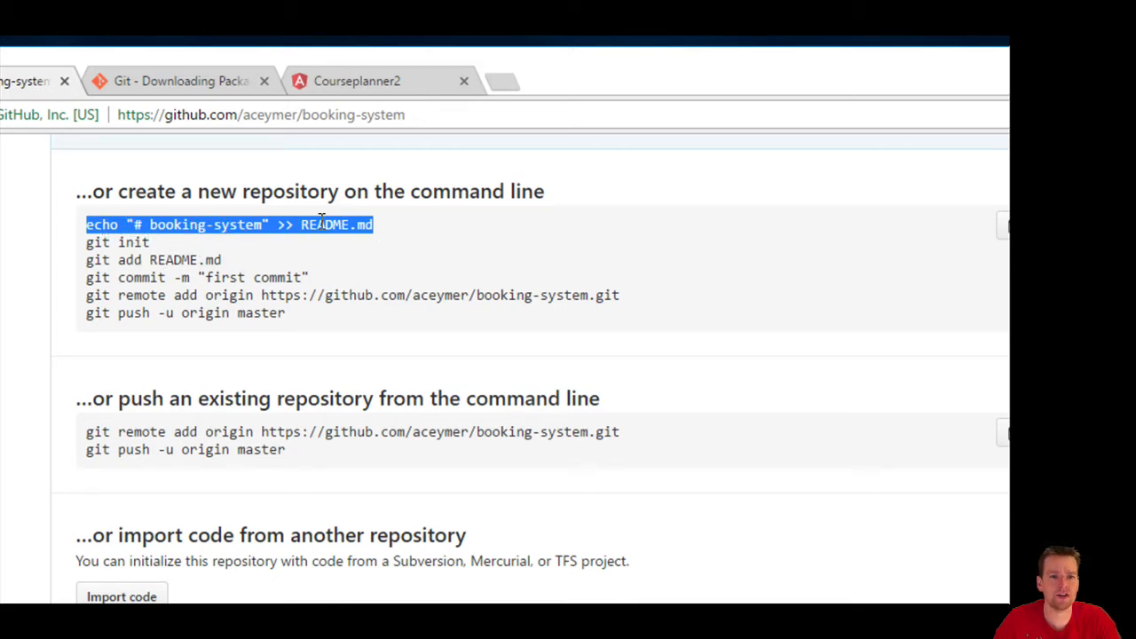
mouse_move(164, 223)
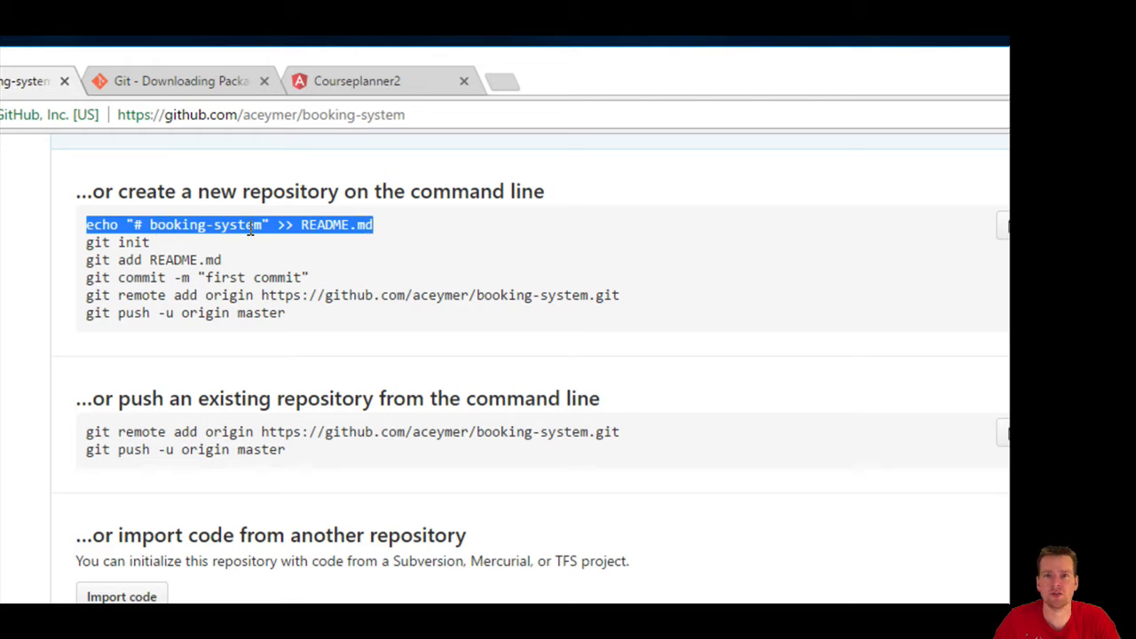
scroll(down, 3)
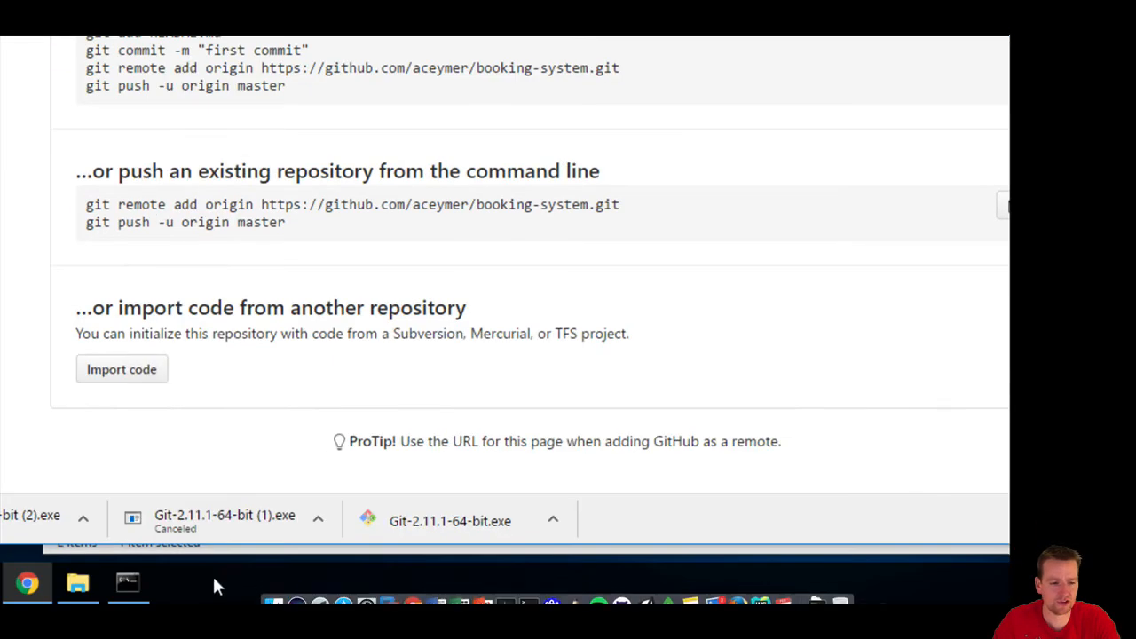
Step: Run the README echo command in booking-system and list the folder with dir to confirm README.md
click(127, 582)
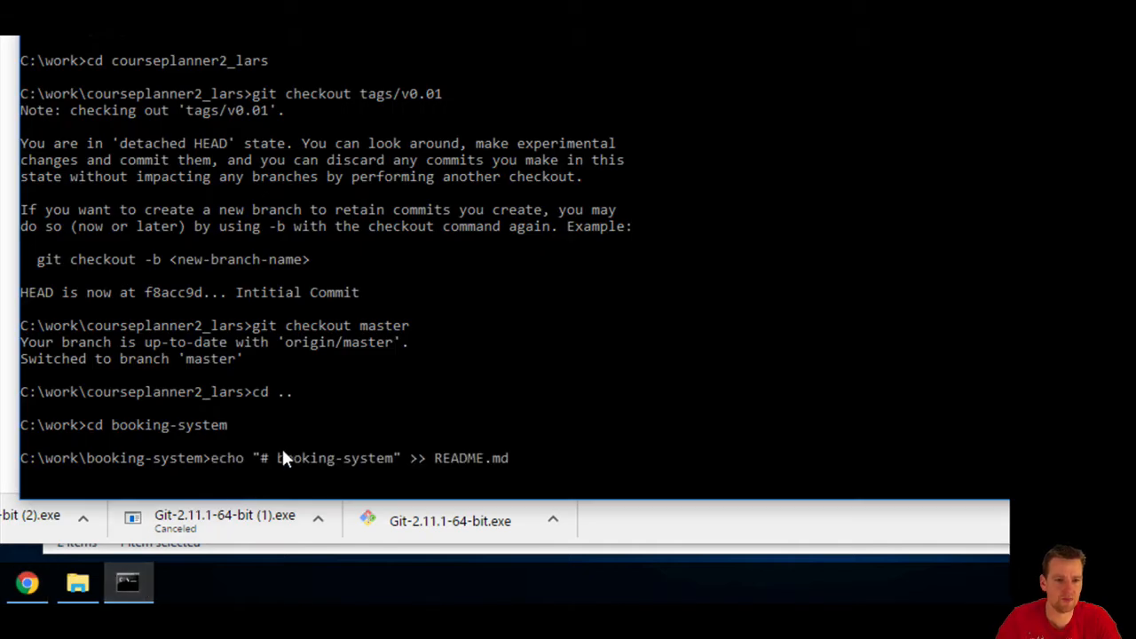
key(Return)
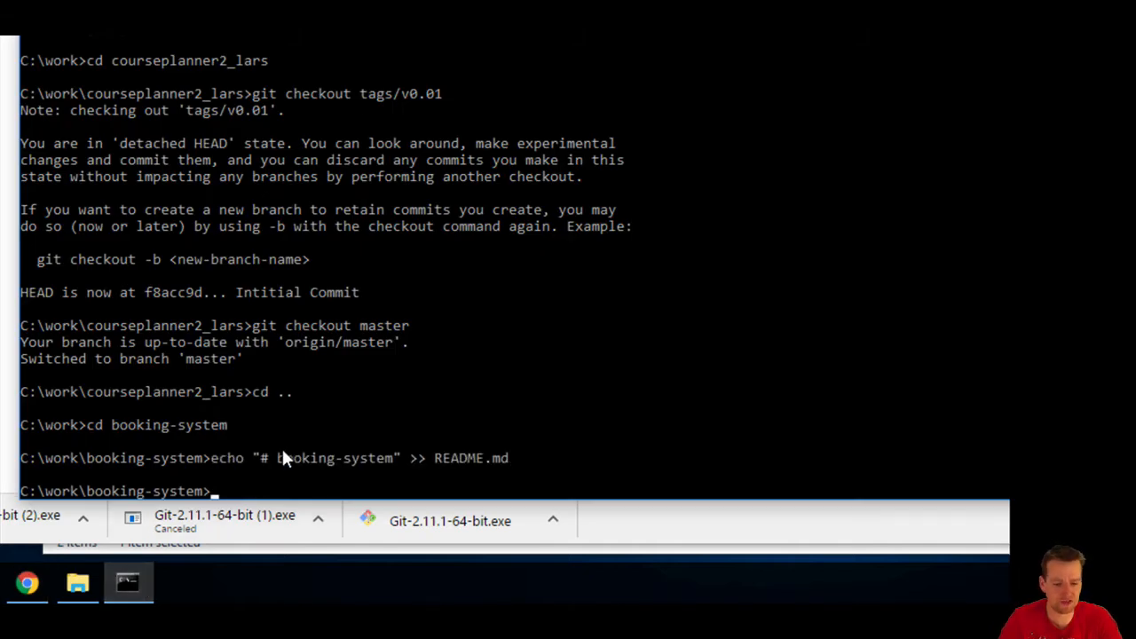
text(dir)
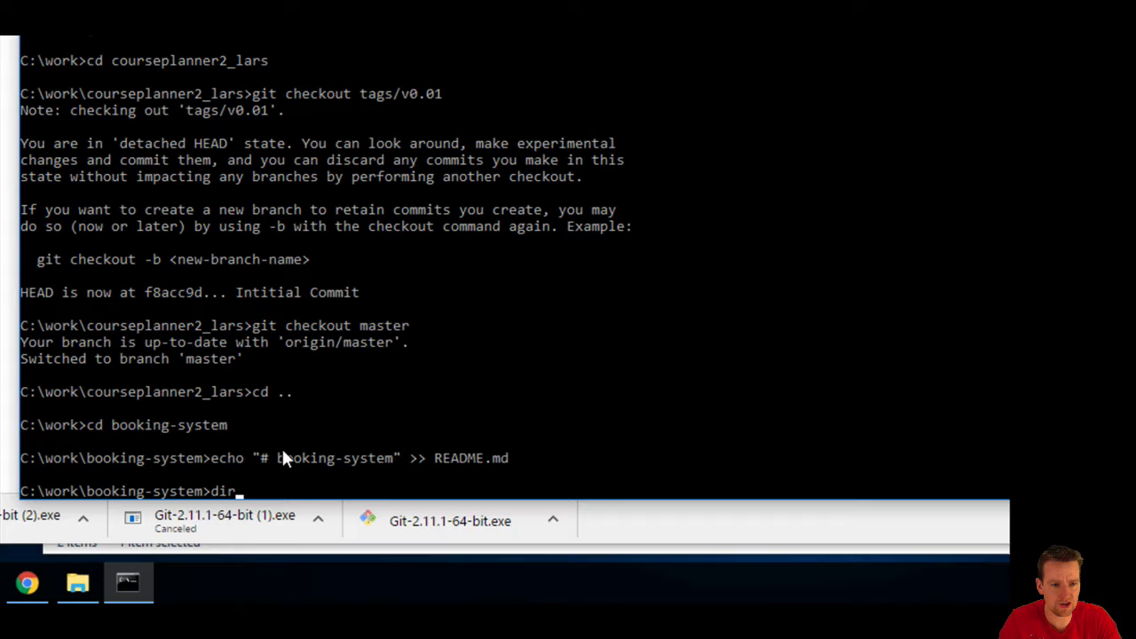
key(Return)
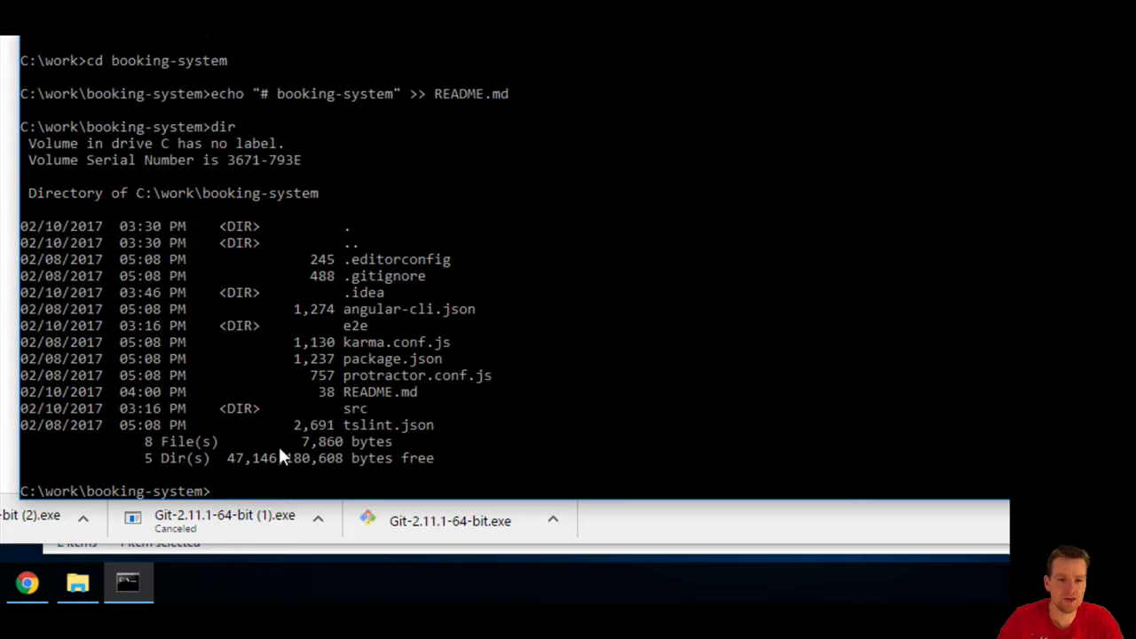
mouse_move(401, 404)
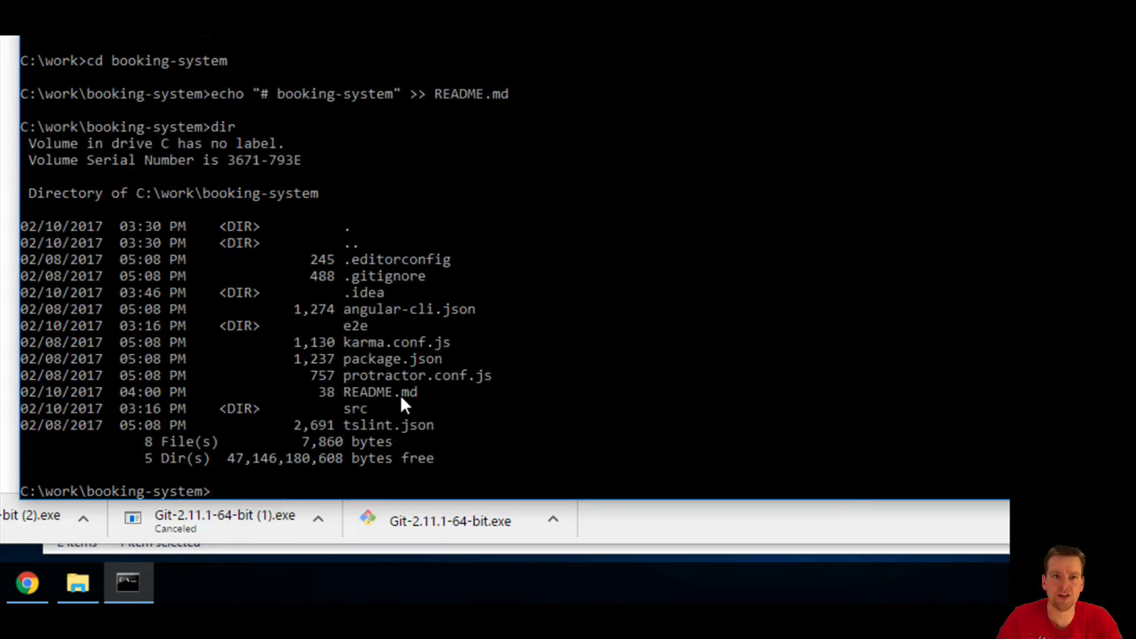
mouse_move(257, 547)
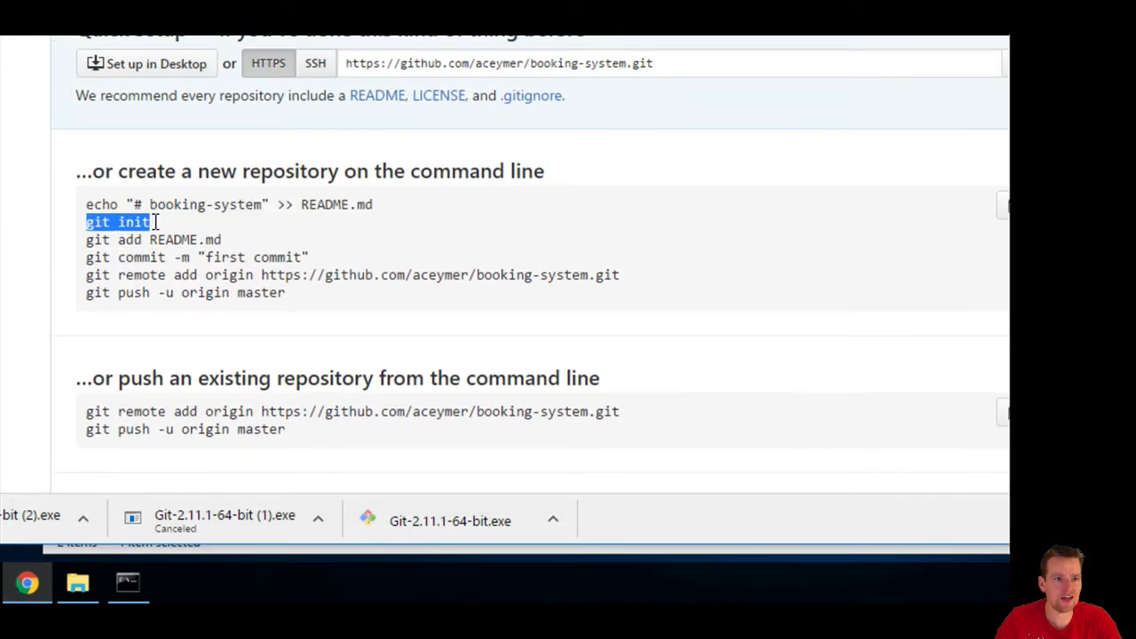
Step: Browse C:\work in File Explorer, looking into the courseplanner2_lars and booking-system folders
click(79, 583)
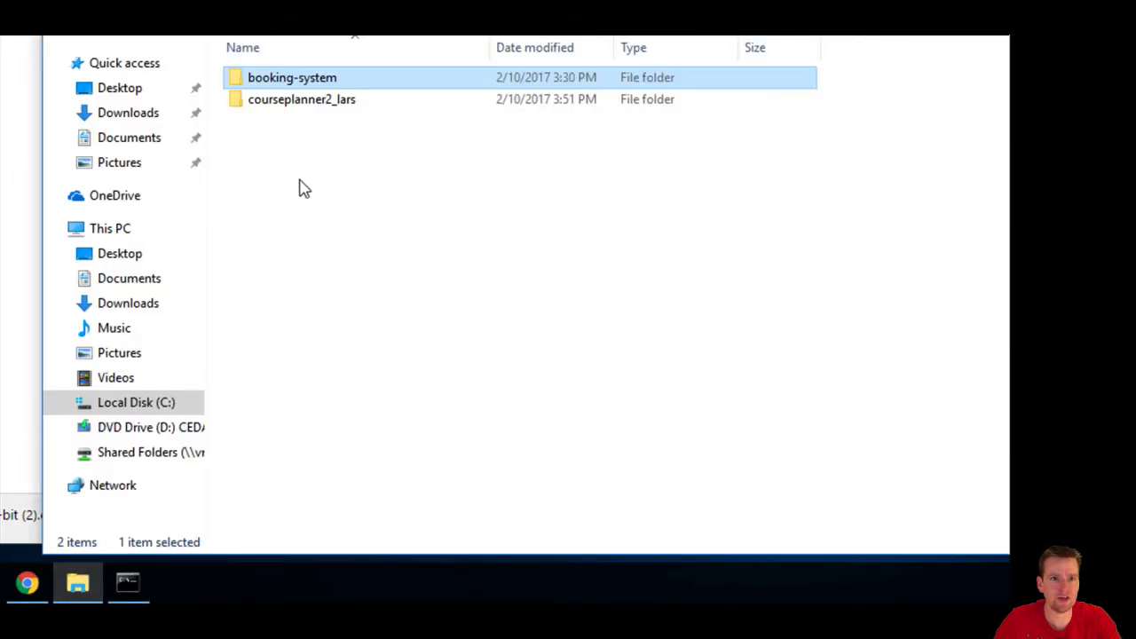
double_click(291, 78)
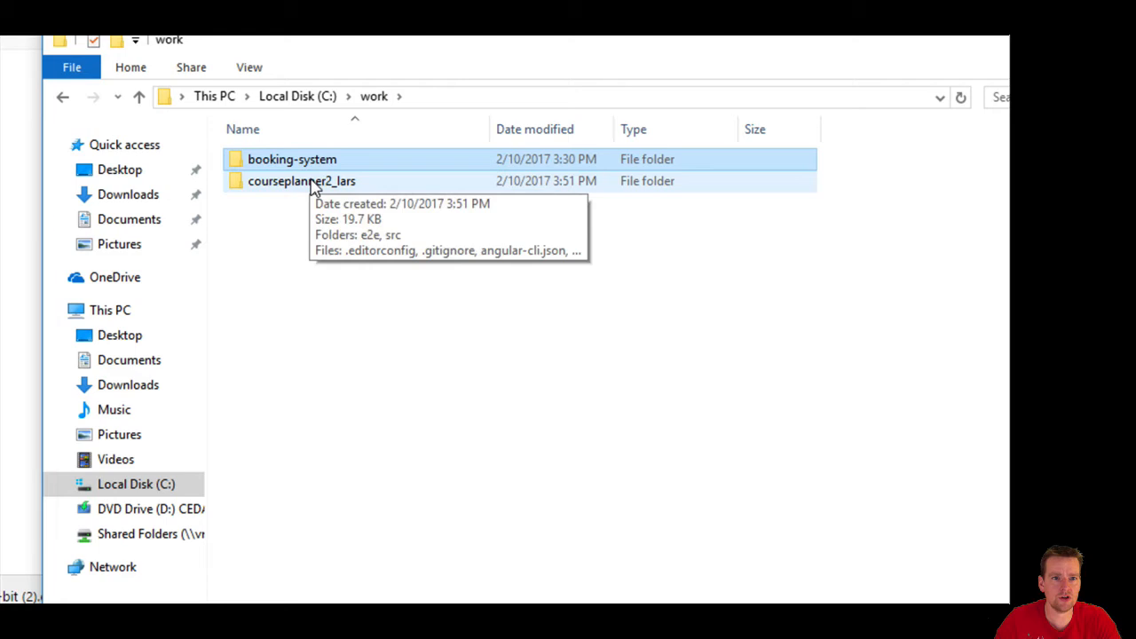
double_click(302, 181)
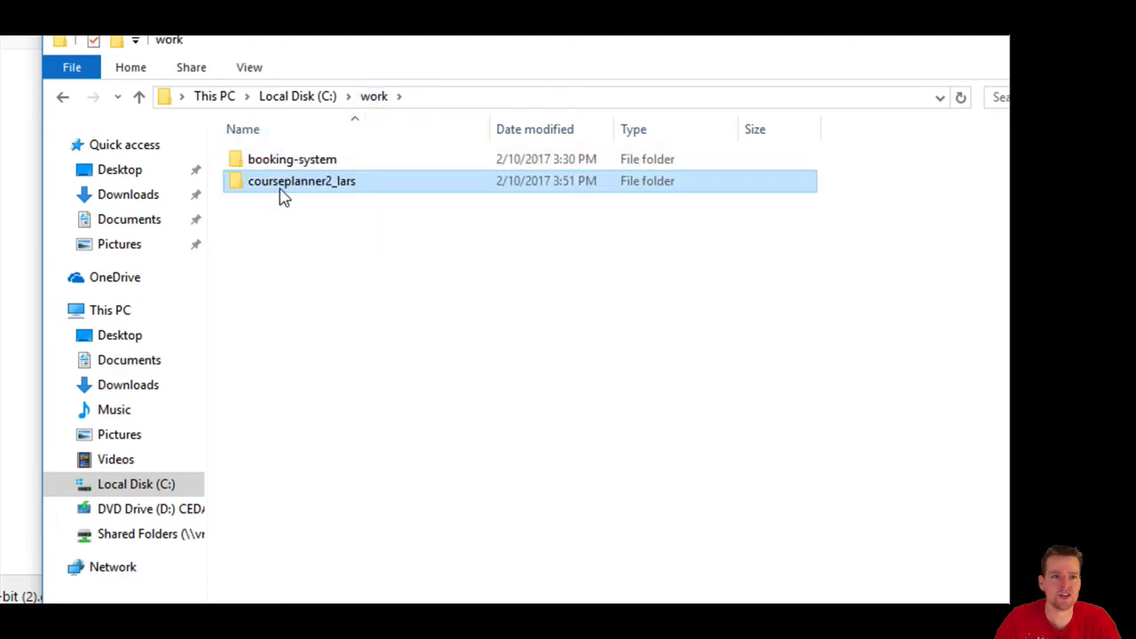
double_click(291, 160)
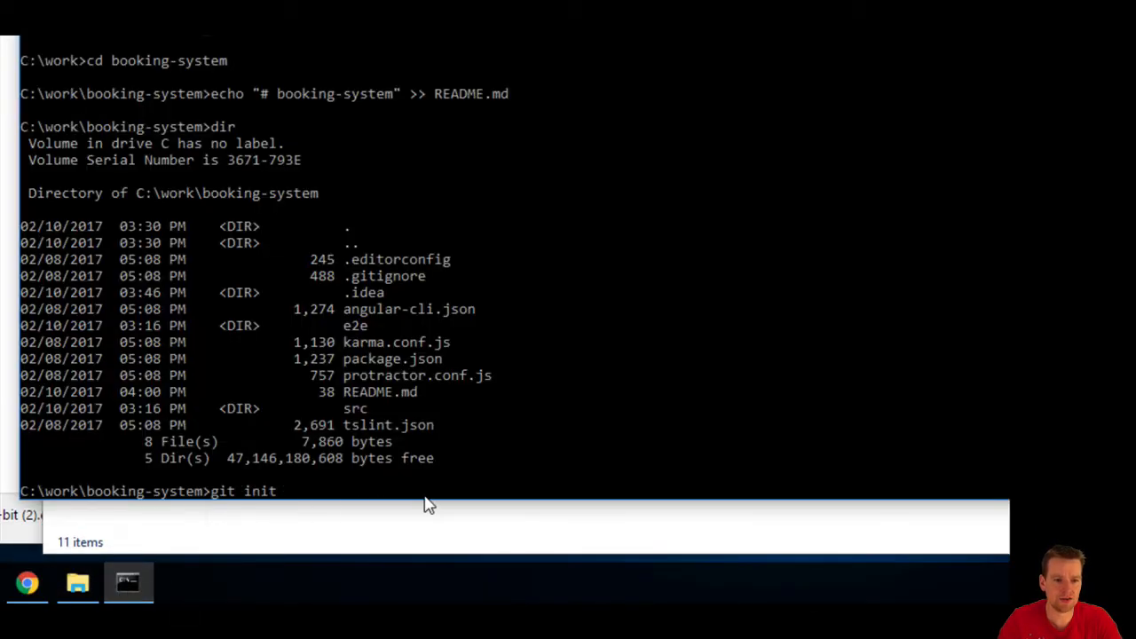
Step: Run git init to create an empty repository in C:\work\booking-system
key(Return)
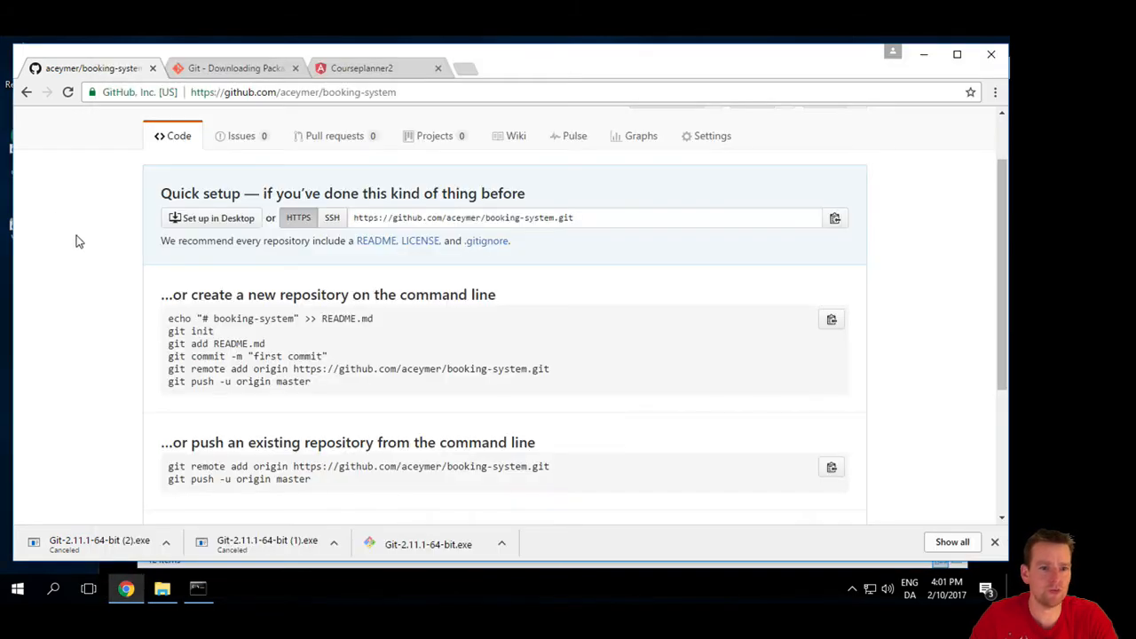
double_click(222, 344)
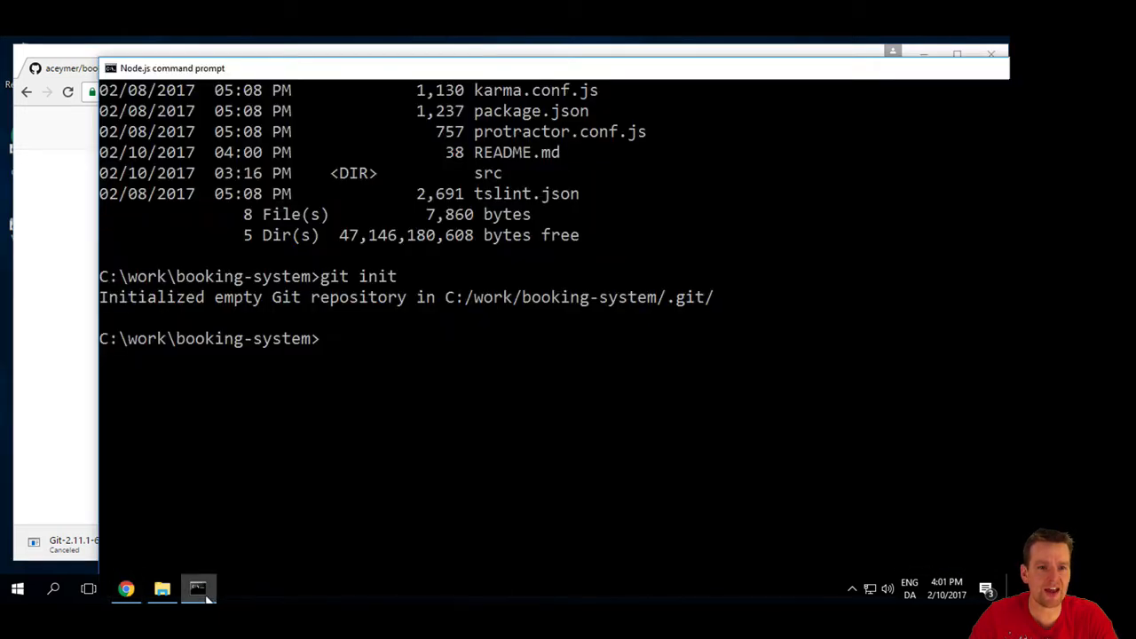
Step: Run git status and point out the untracked .gitignore among the project files
text(git sta)
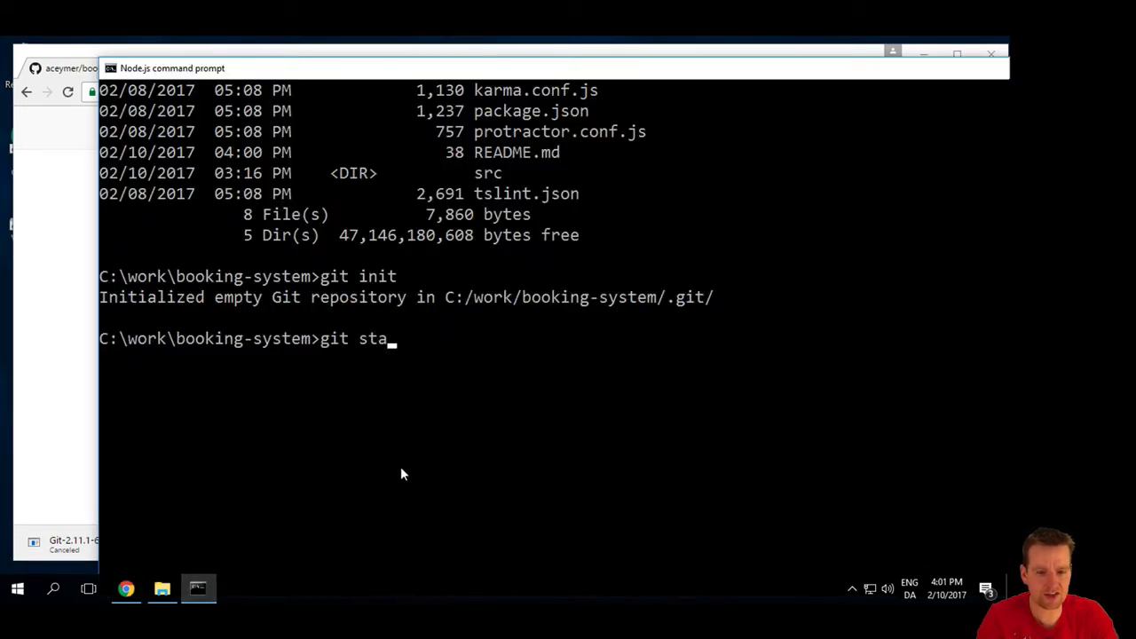
key(Return)
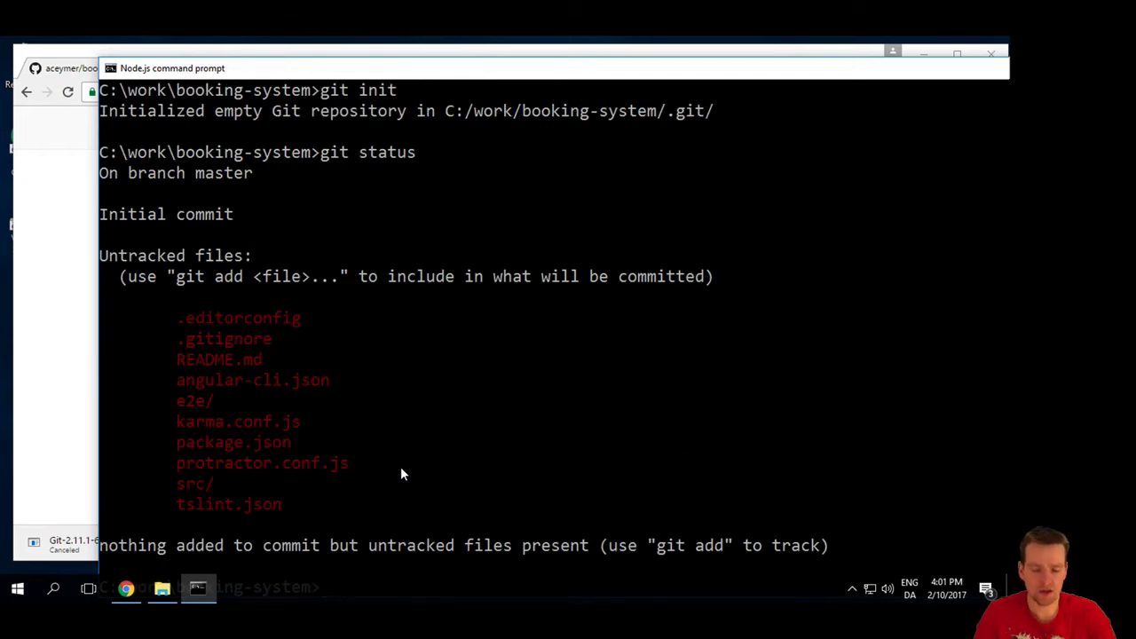
text(git)
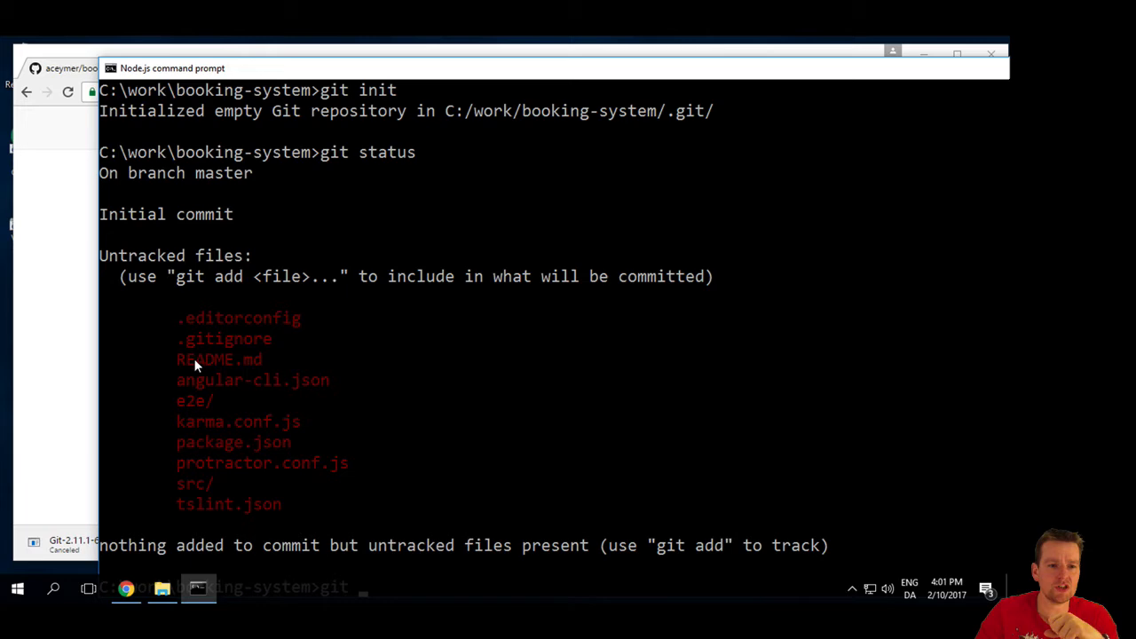
double_click(224, 337)
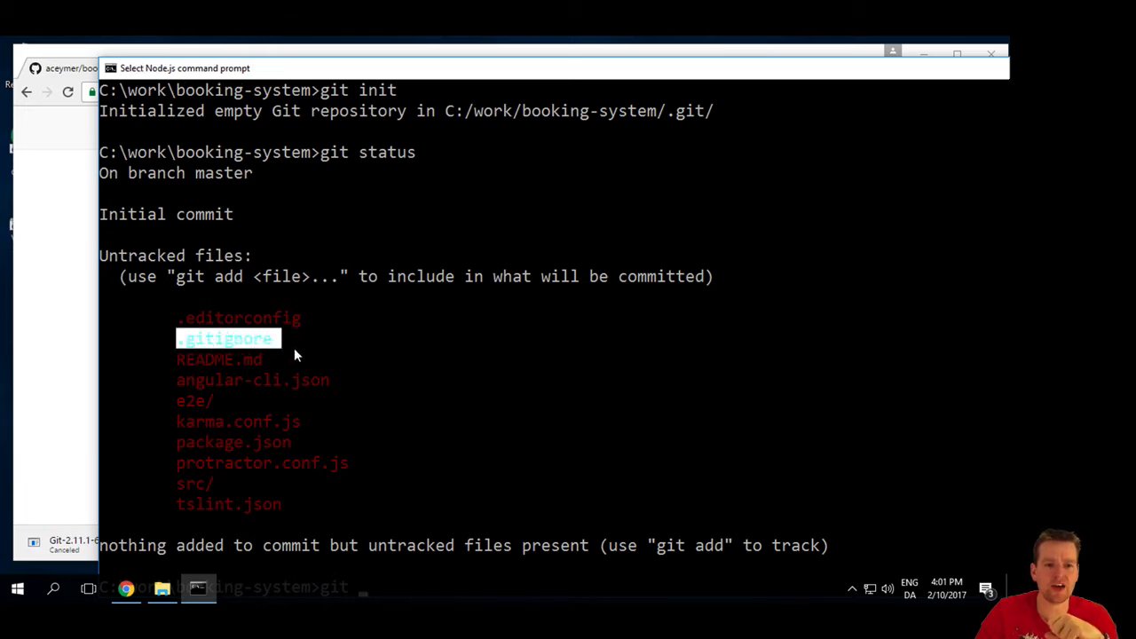
mouse_move(444, 442)
text( a)
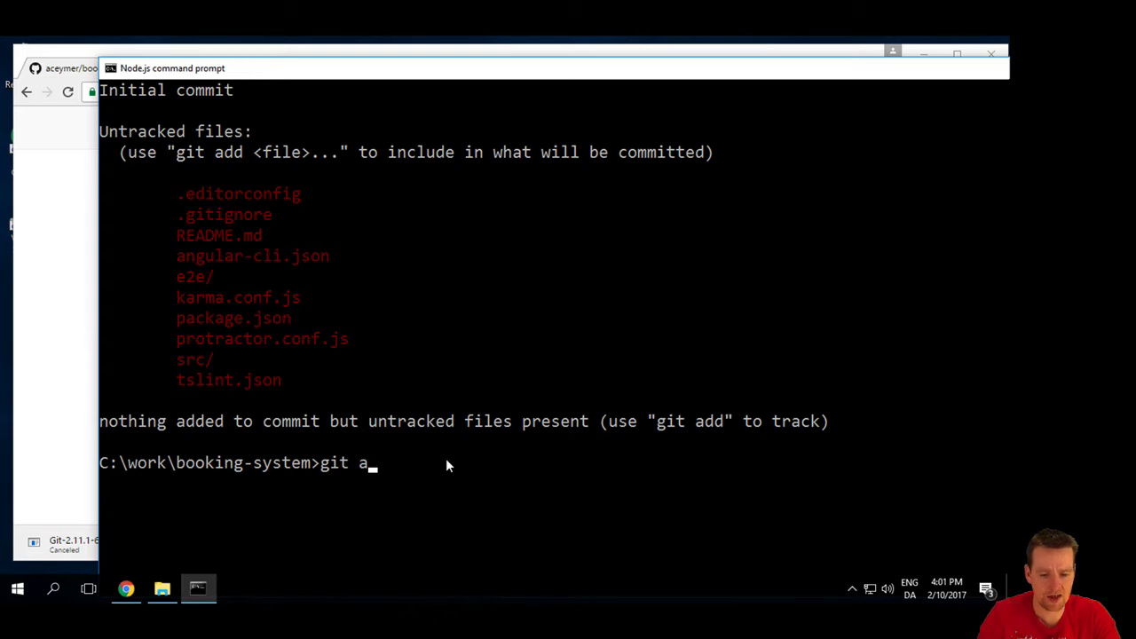
Step: Stage everything with git add . and review the list of new files
text(dd .)
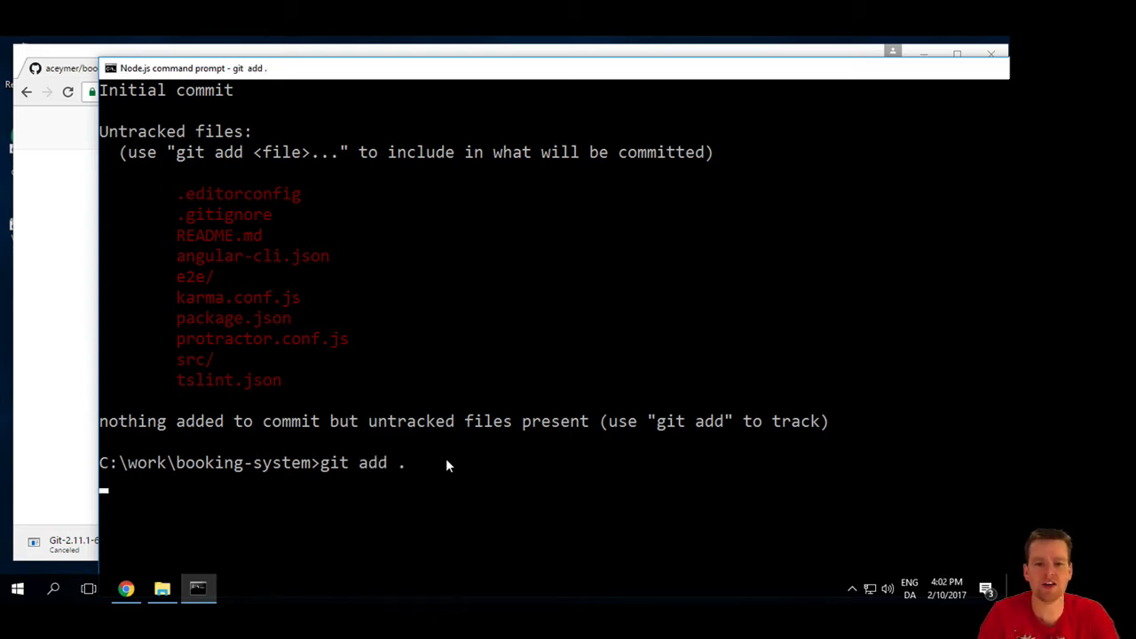
key(Return)
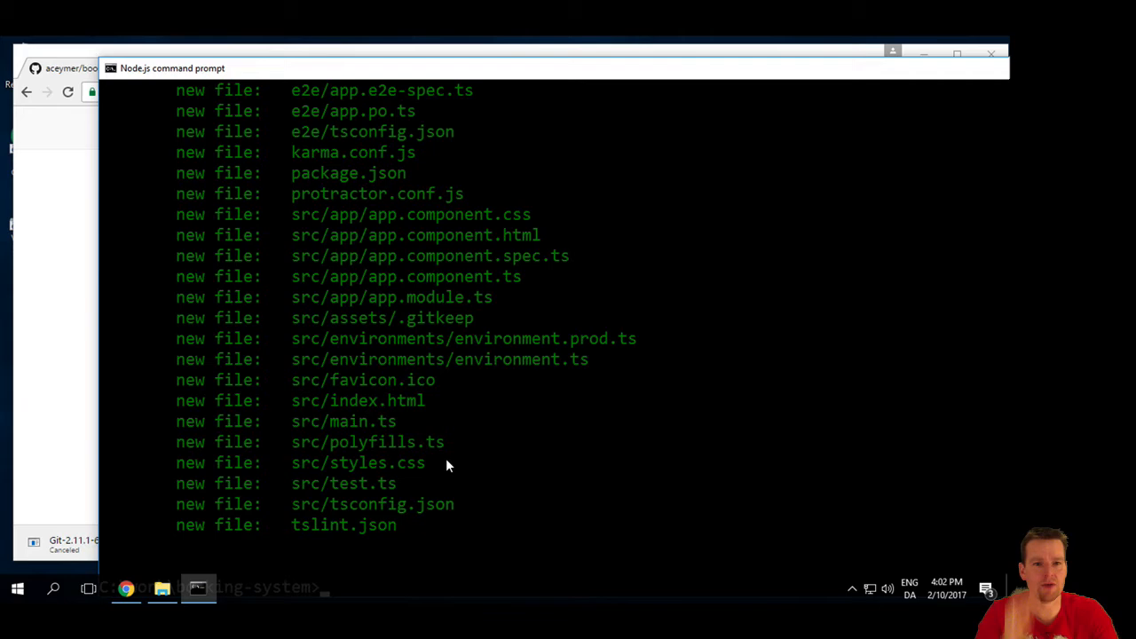
scroll(up, 3)
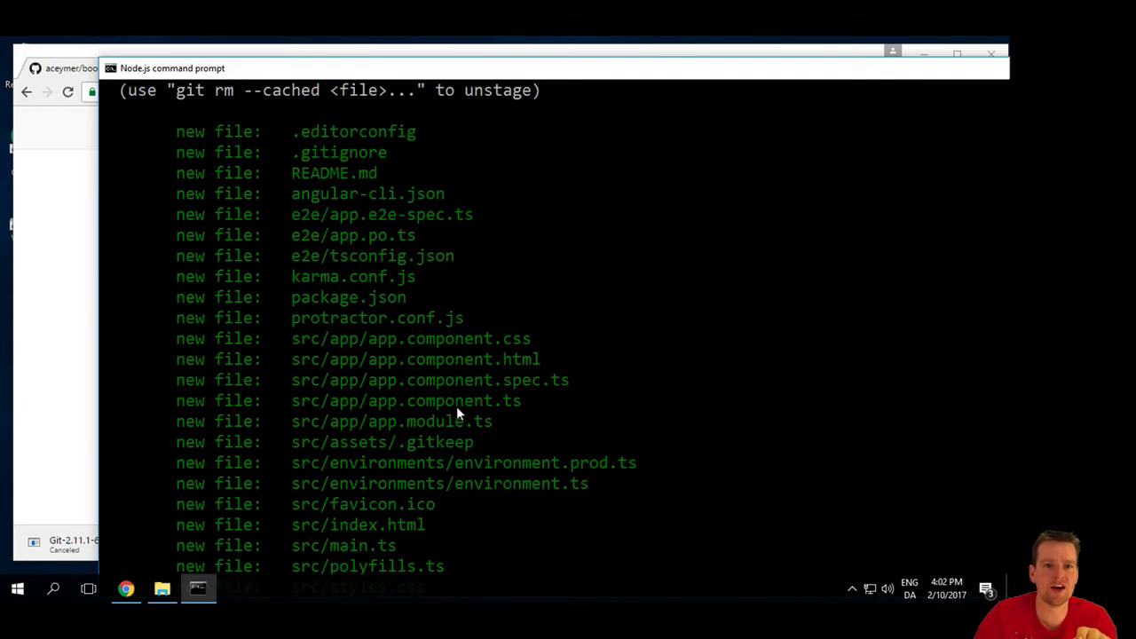
scroll(down, 3)
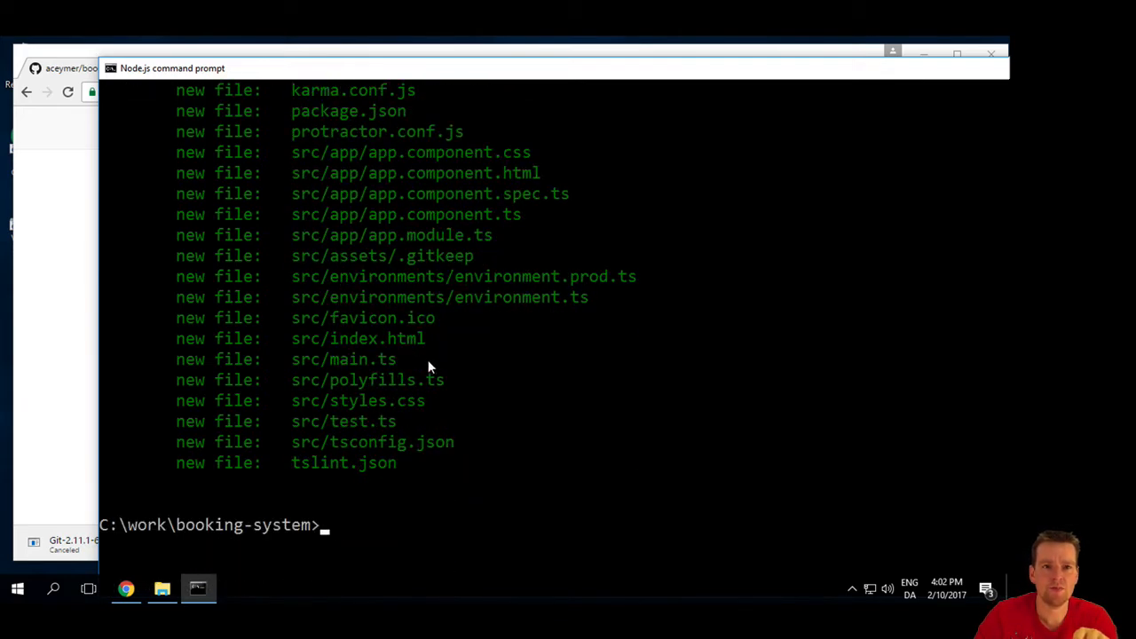
scroll(up, 3)
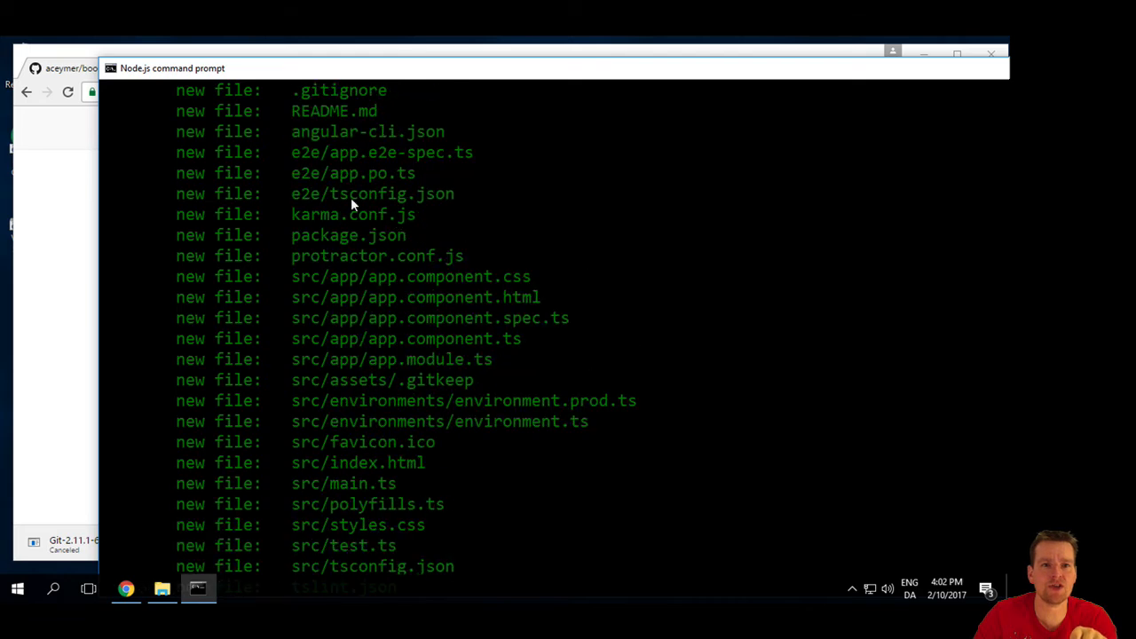
scroll(down, 3)
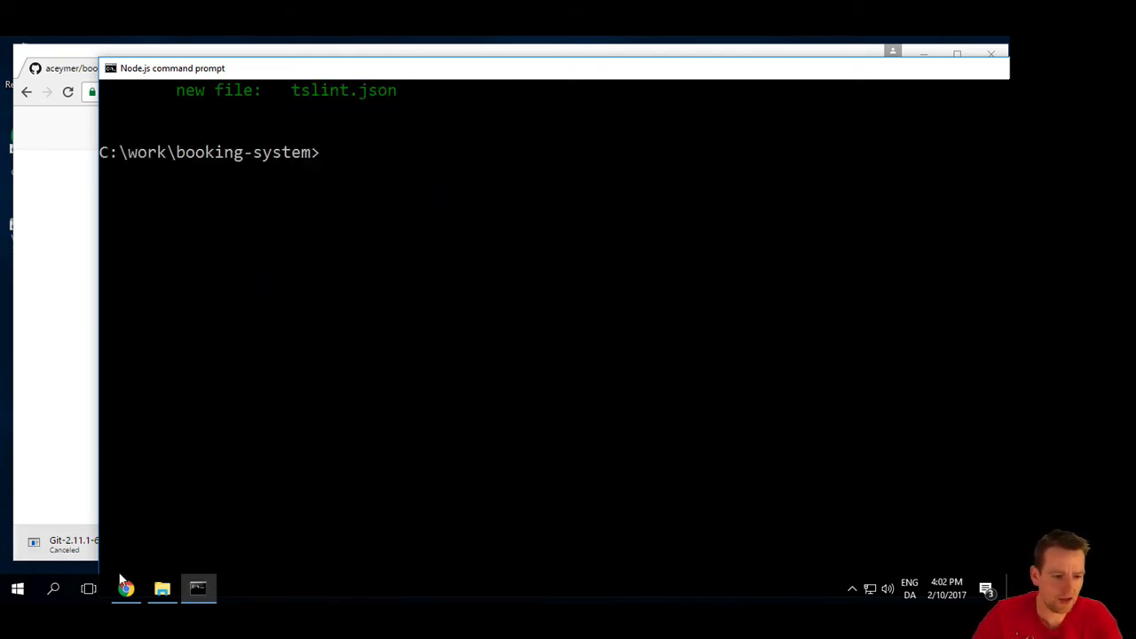
Step: Commit the staged files with git commit -am "Intial commit" and review the create mode output
click(126, 589)
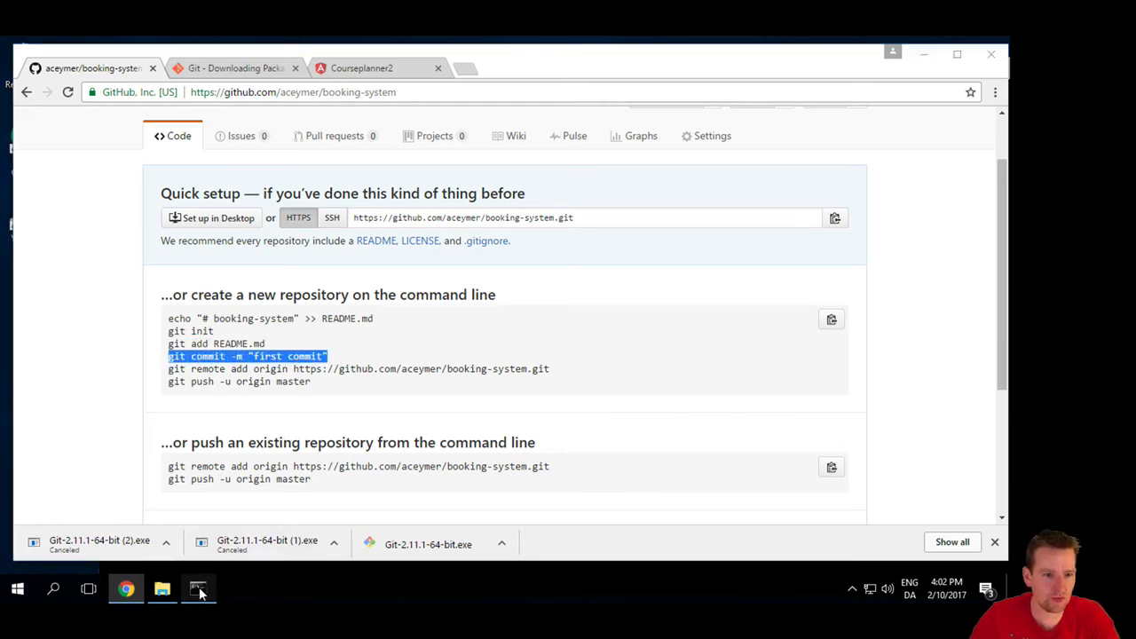
click(199, 590)
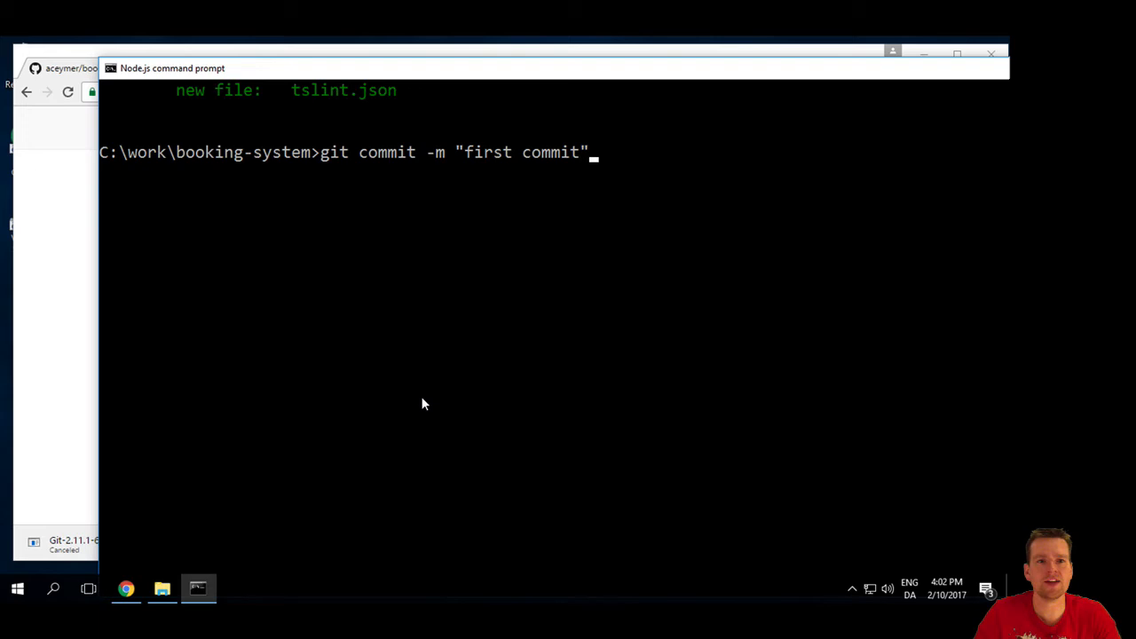
mouse_move(448, 167)
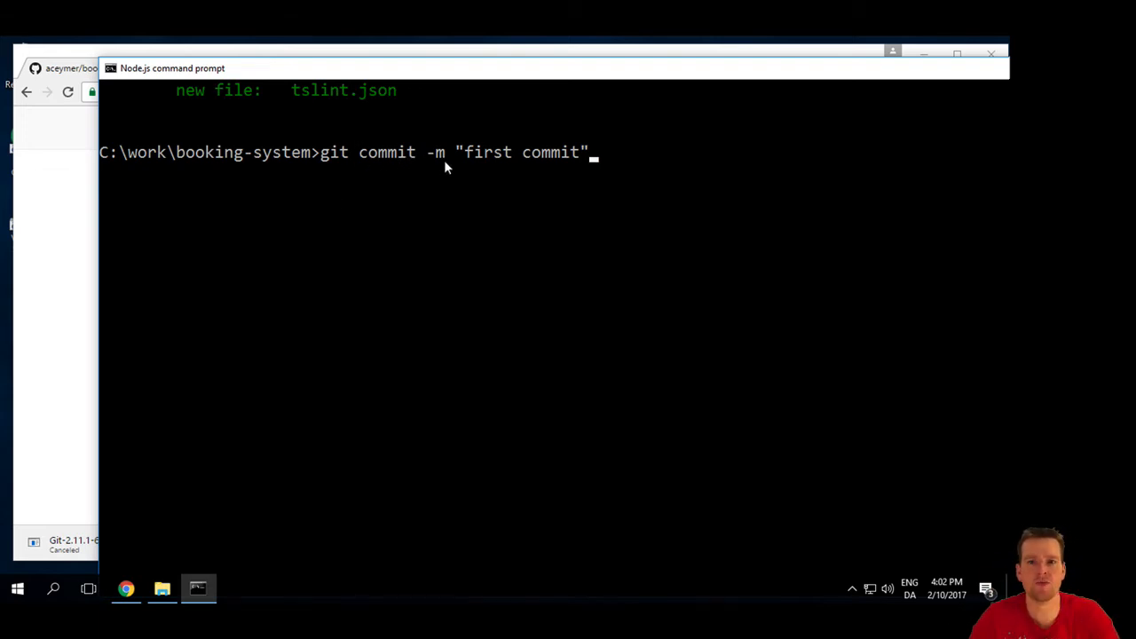
mouse_move(551, 162)
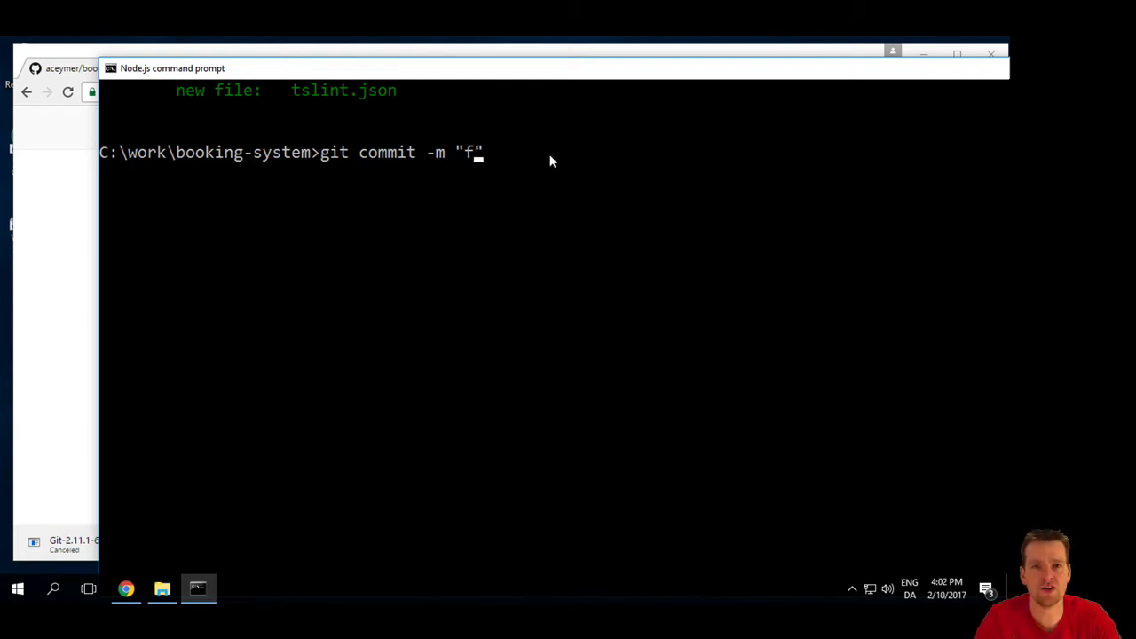
text(am "")
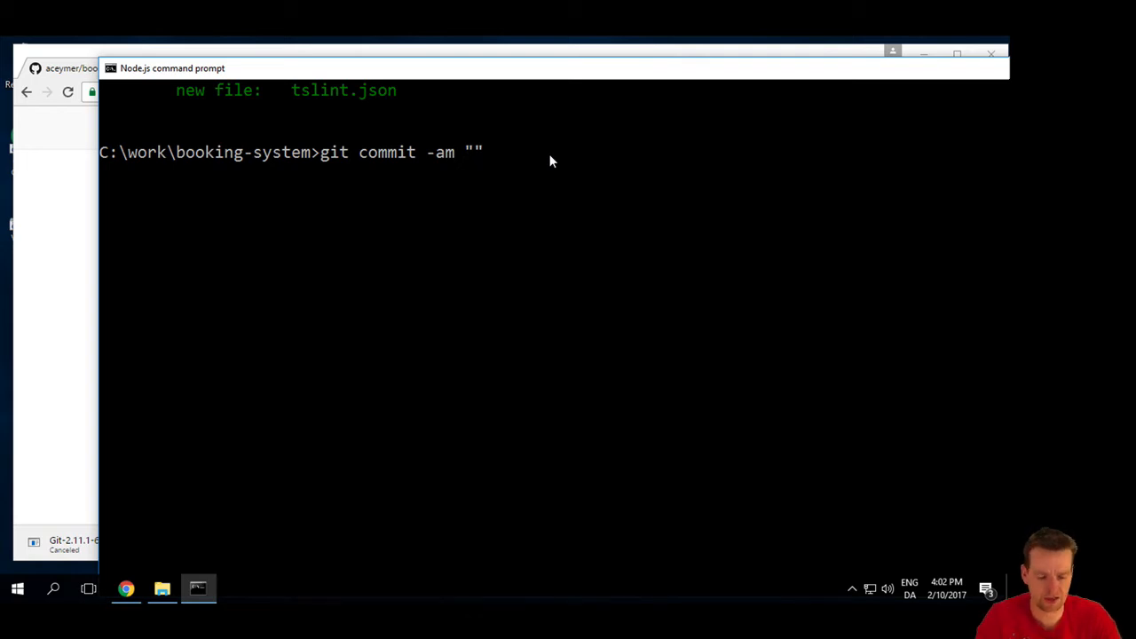
text(Intial c)
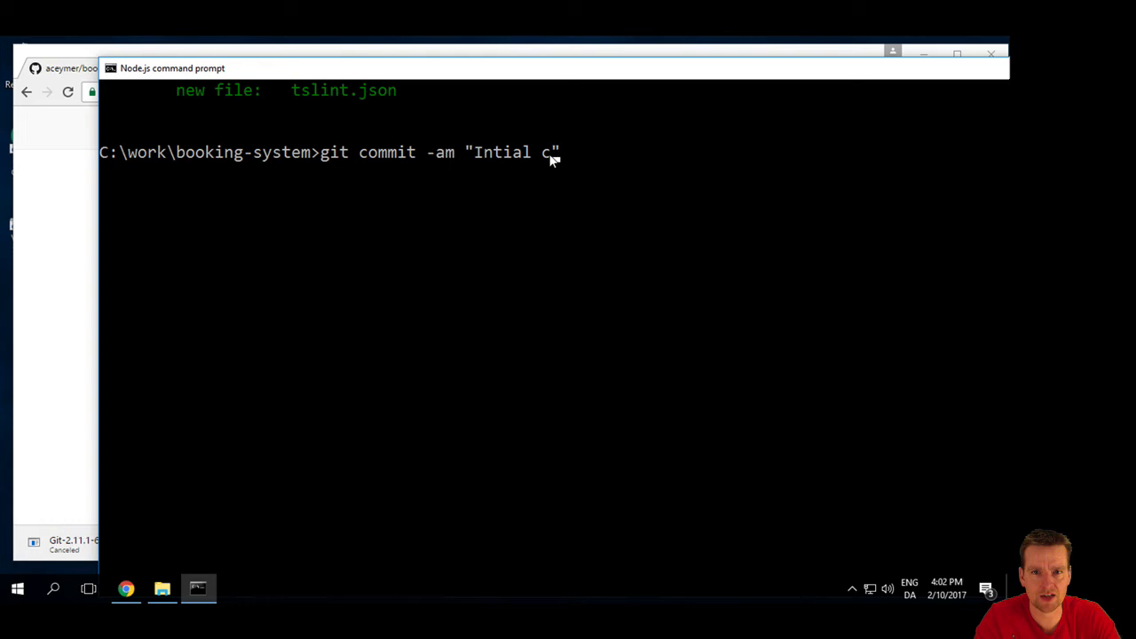
text(ommit)
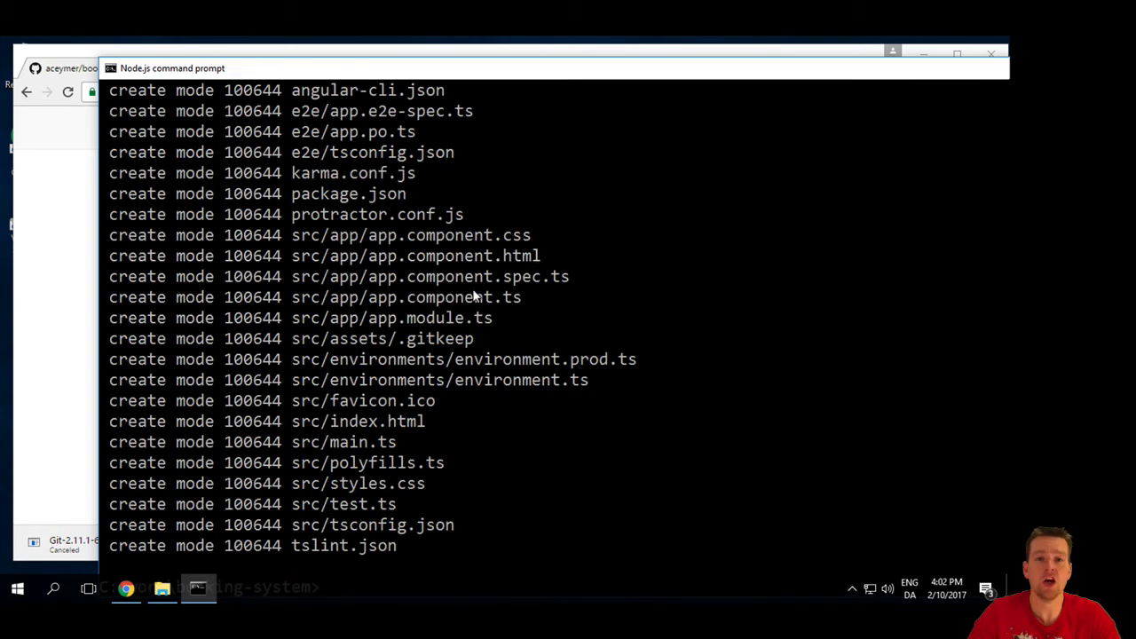
scroll(down, 3)
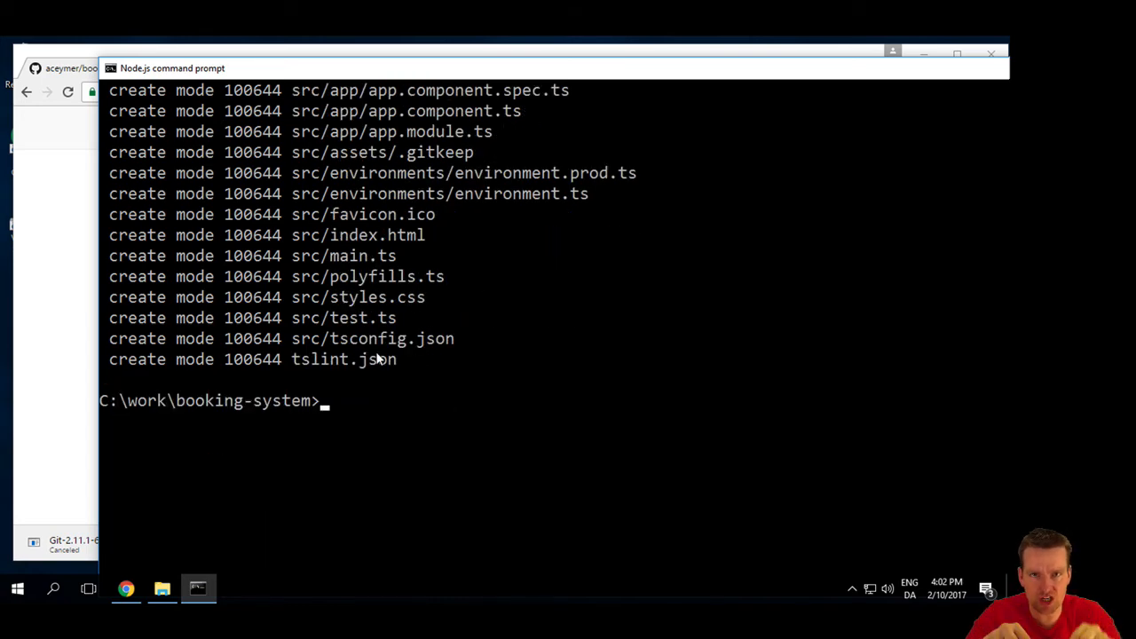
mouse_move(16, 349)
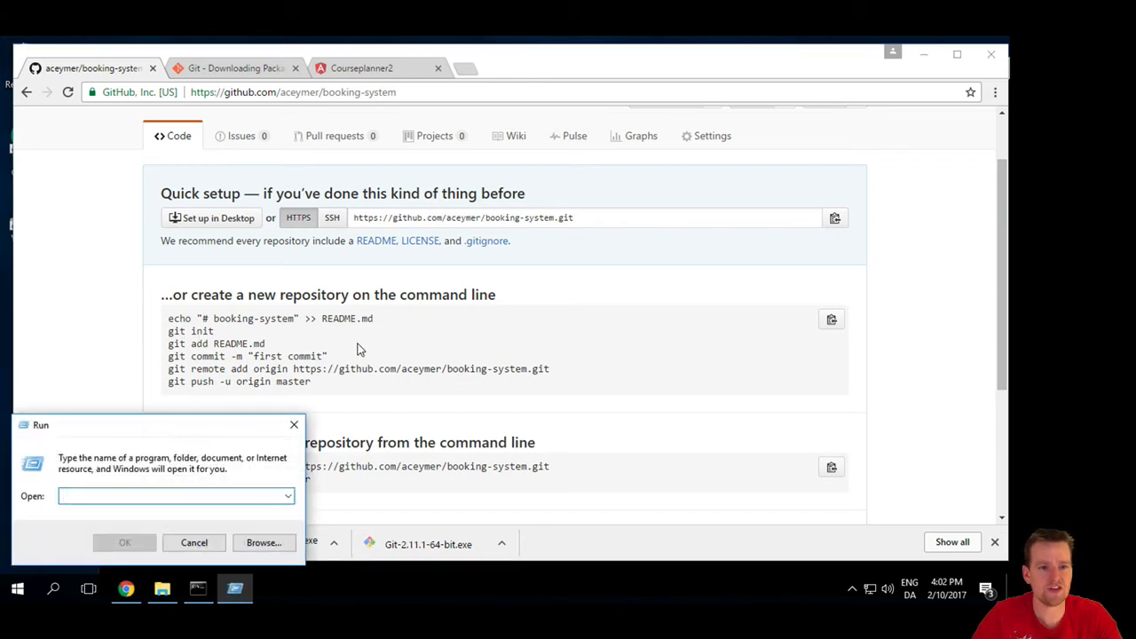
click(193, 543)
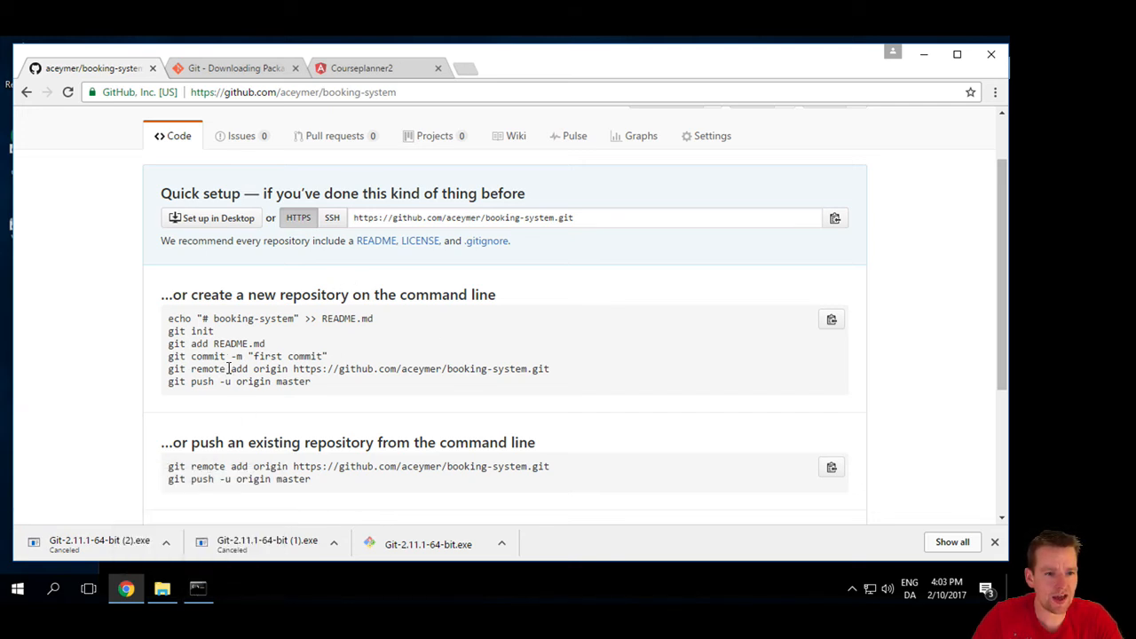
triple_click(355, 367)
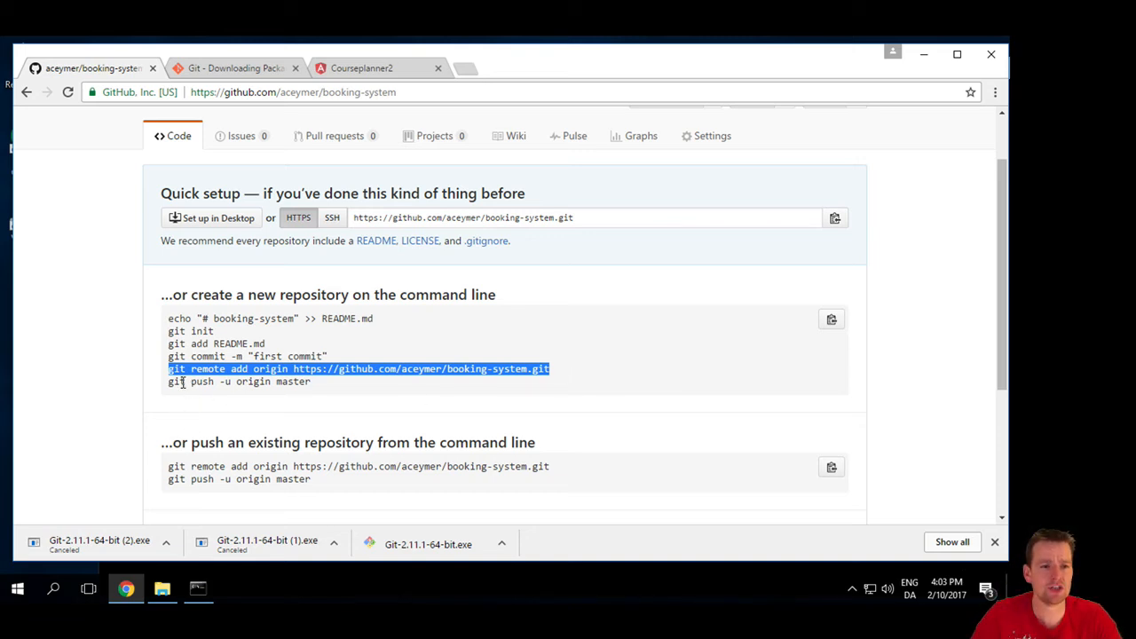
mouse_move(245, 387)
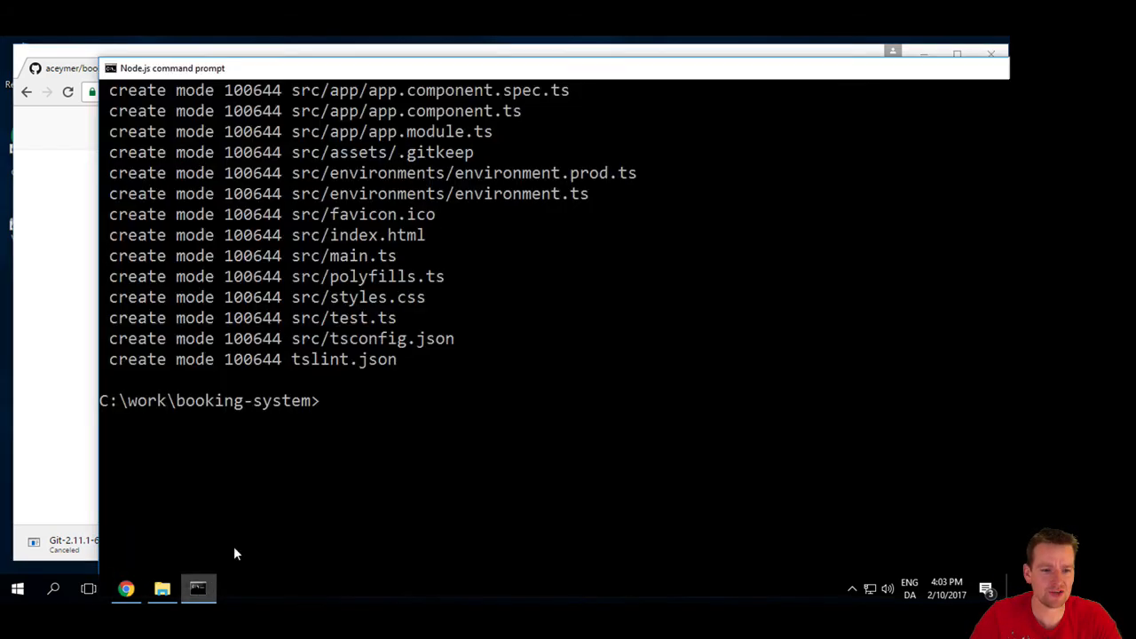
text(git remote add origin https://github.com/aceymer/booking-system.git)
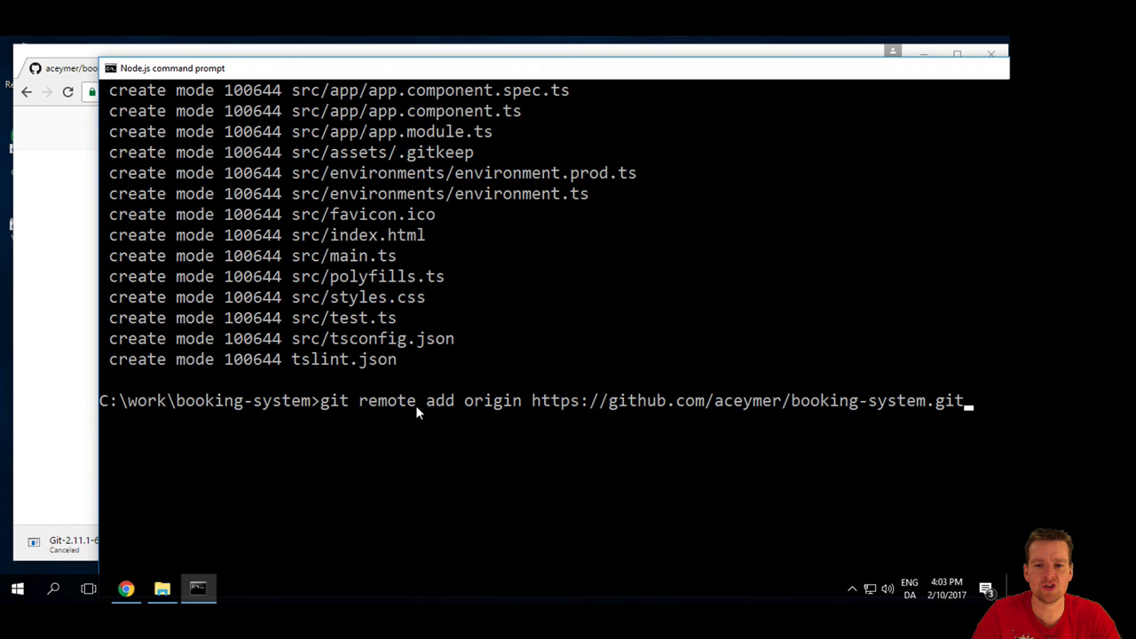
mouse_move(497, 406)
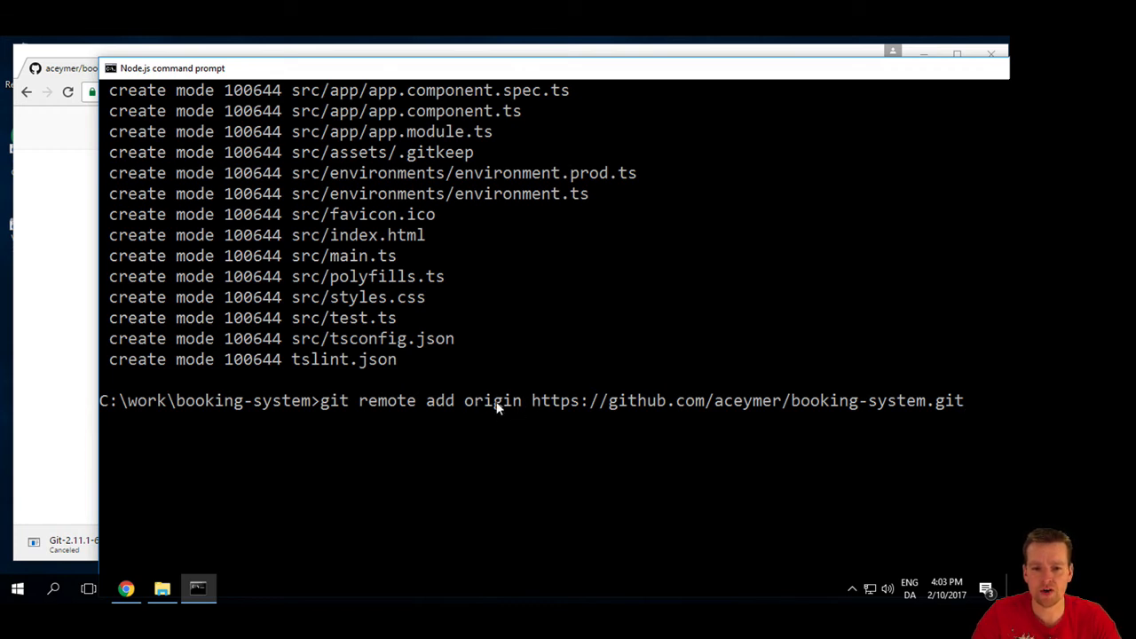
mouse_move(542, 408)
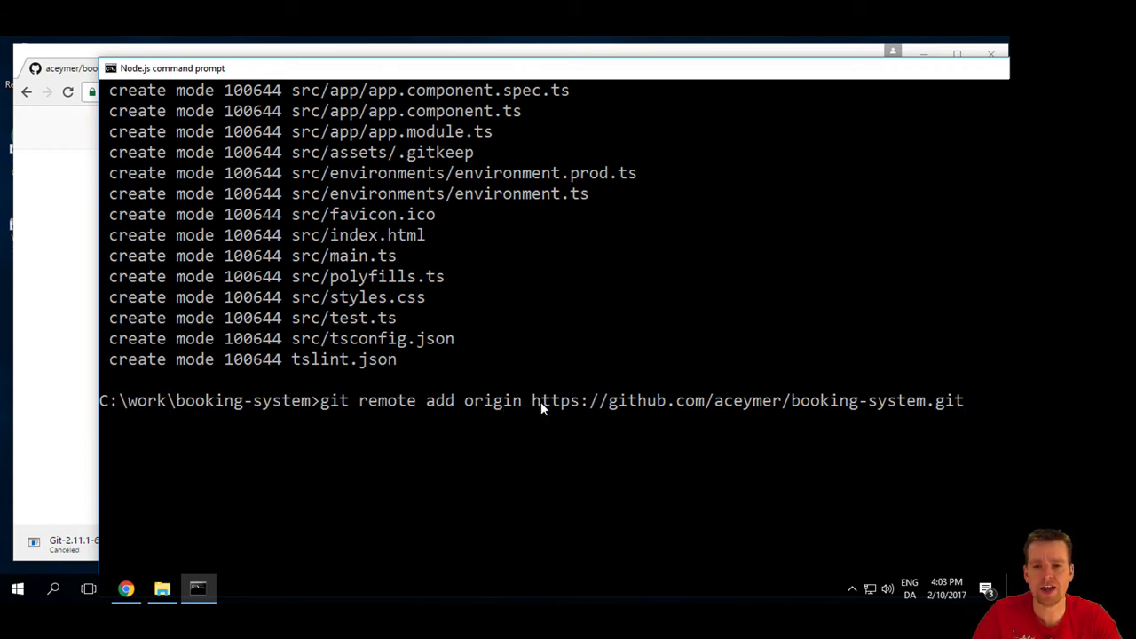
mouse_move(825, 406)
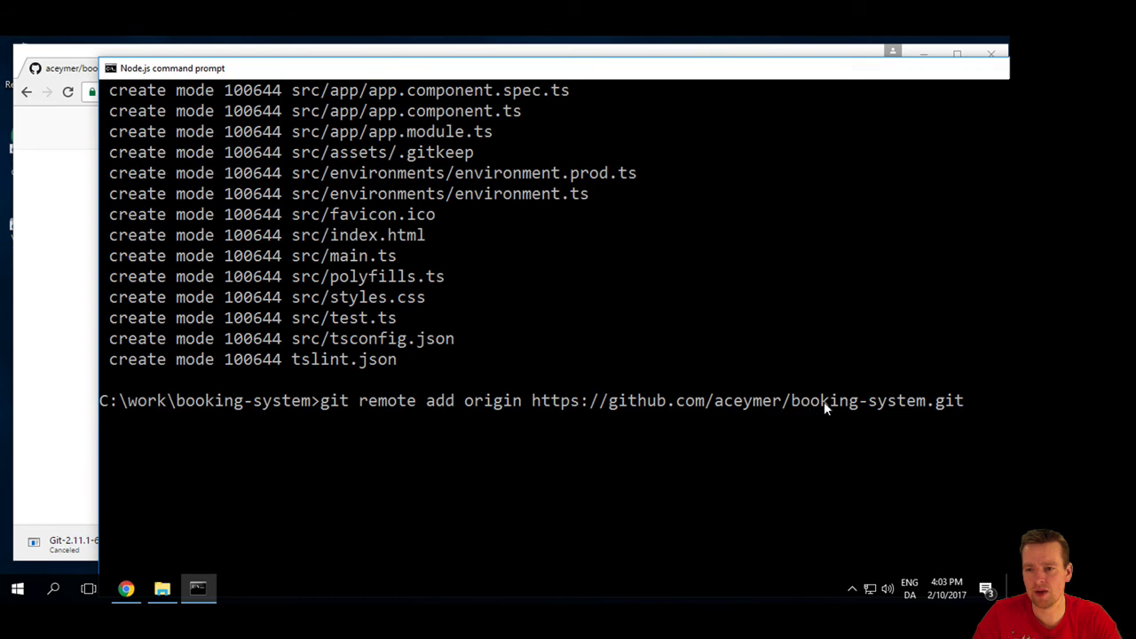
key(Return)
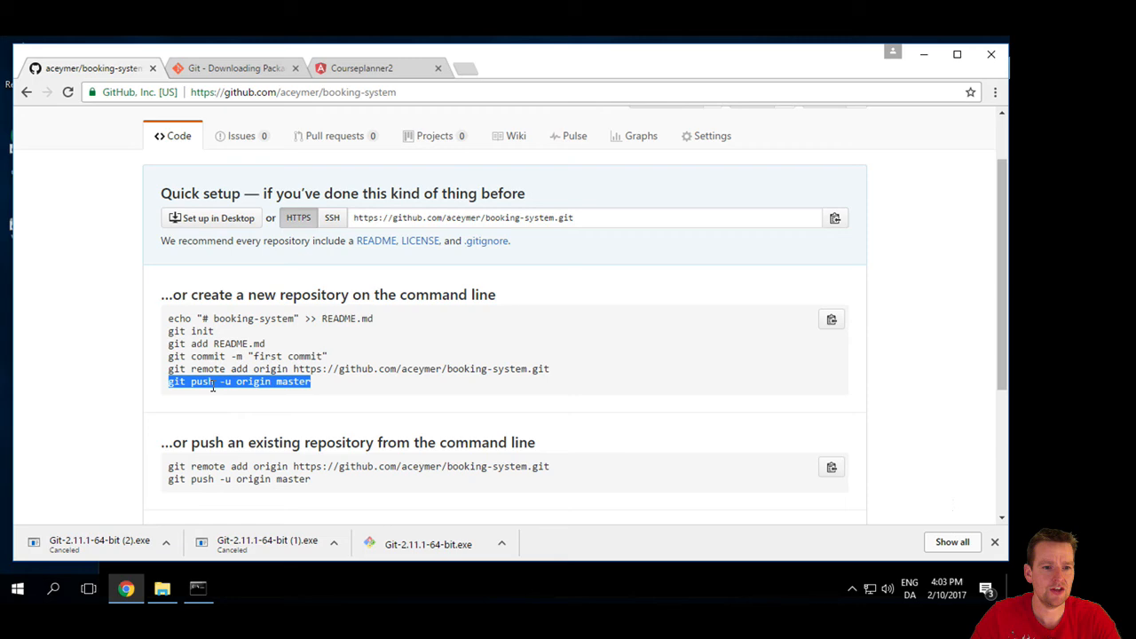
Step: Run git push -u origin master and submit the GitHub sign-in details
double_click(253, 380)
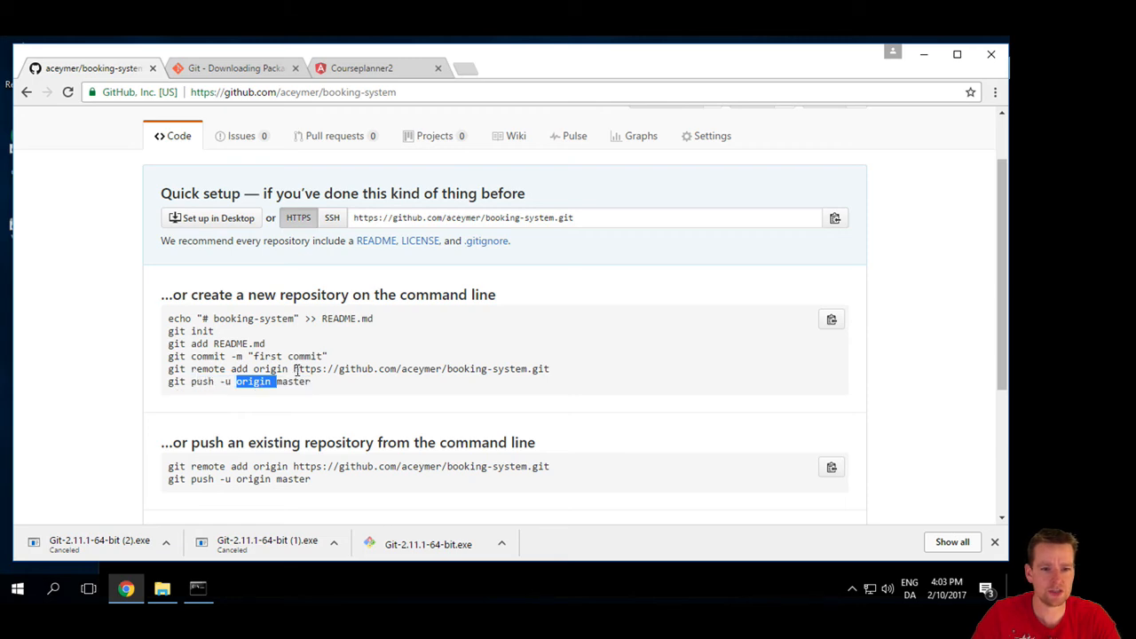
double_click(293, 380)
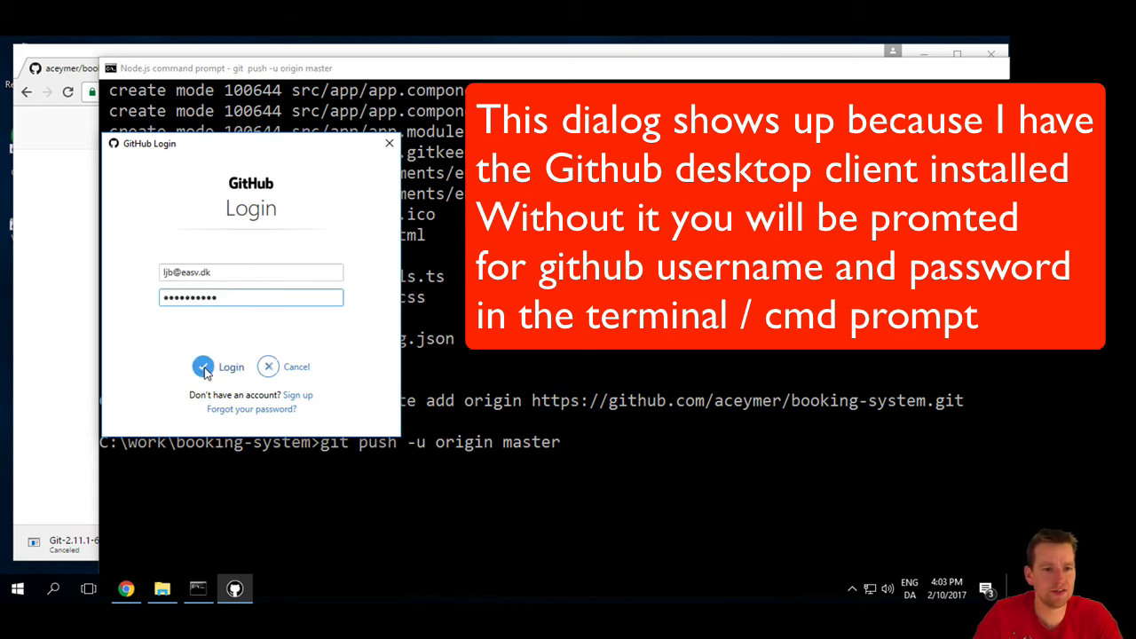
click(220, 365)
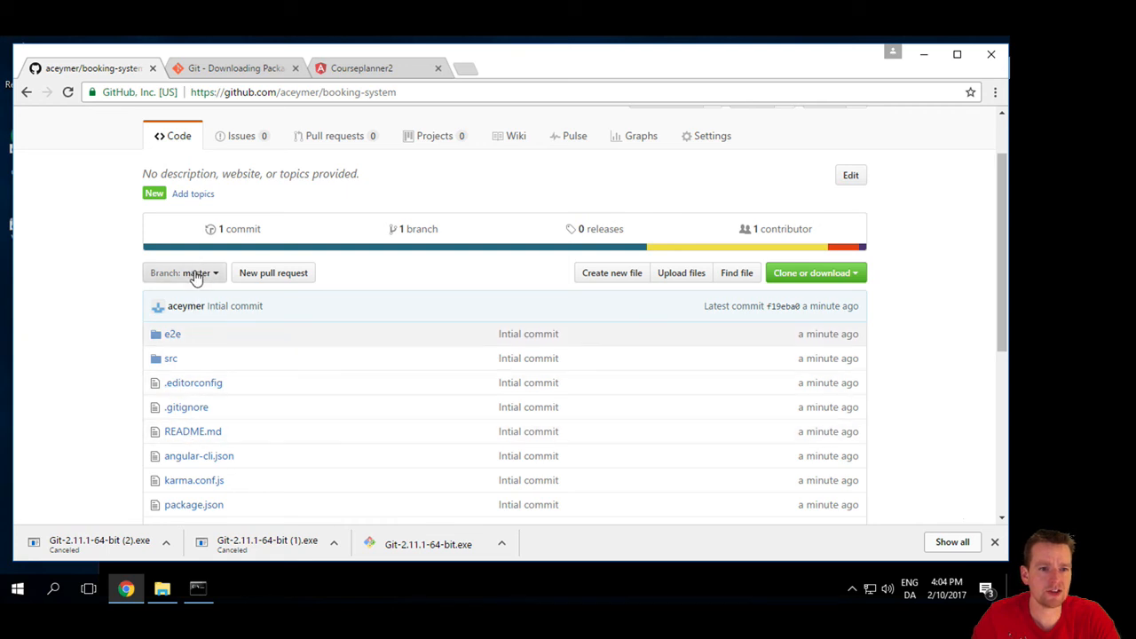
mouse_move(96, 298)
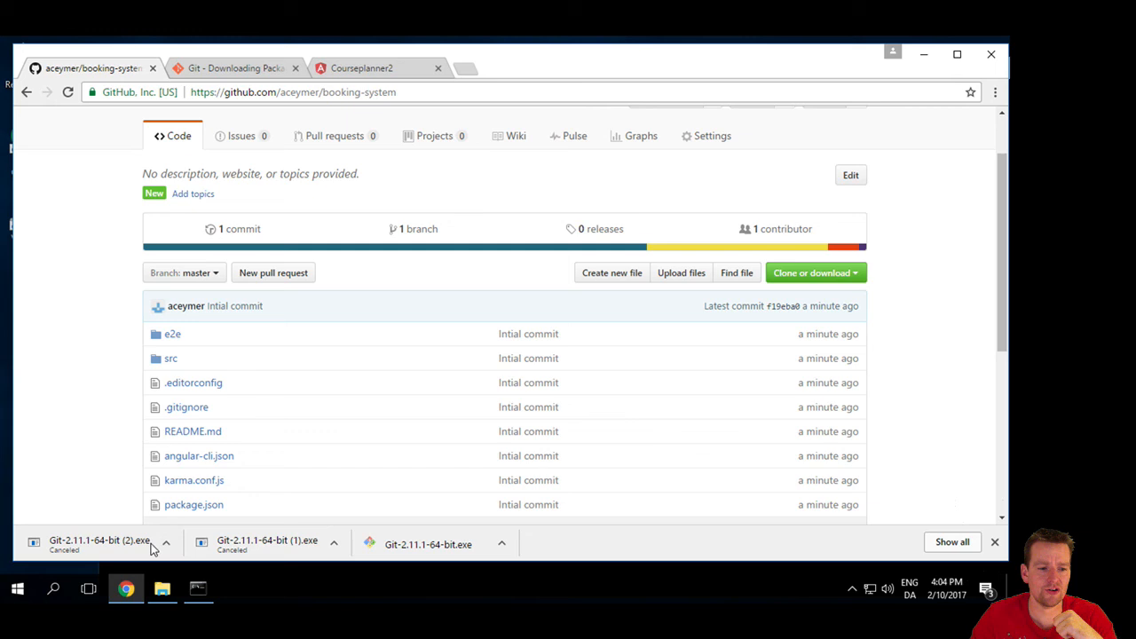
click(162, 589)
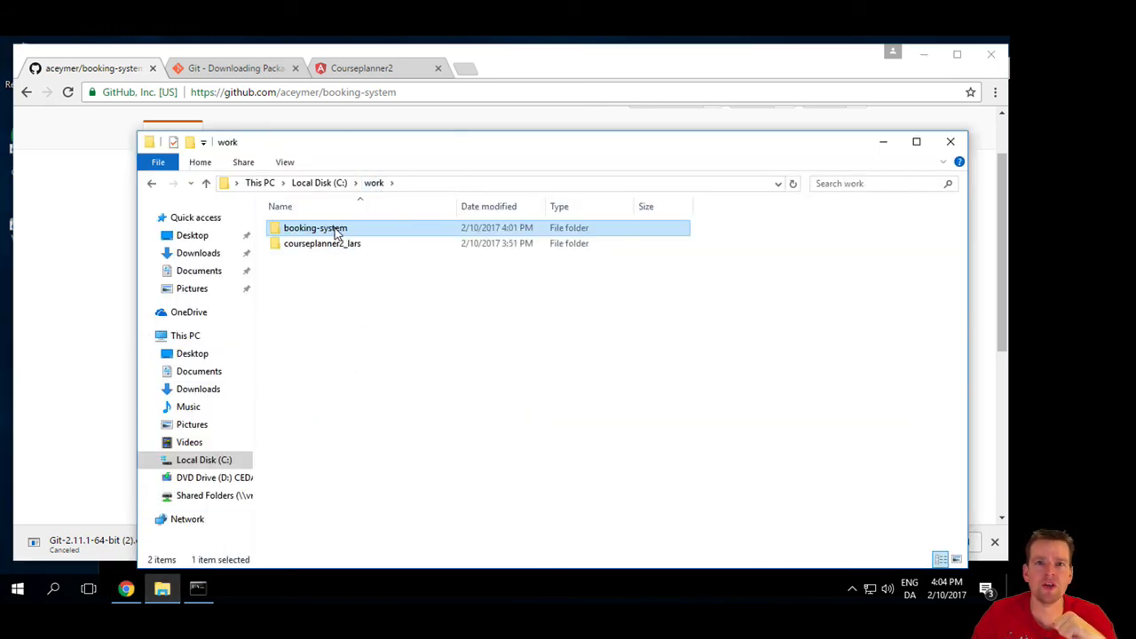
click(324, 243)
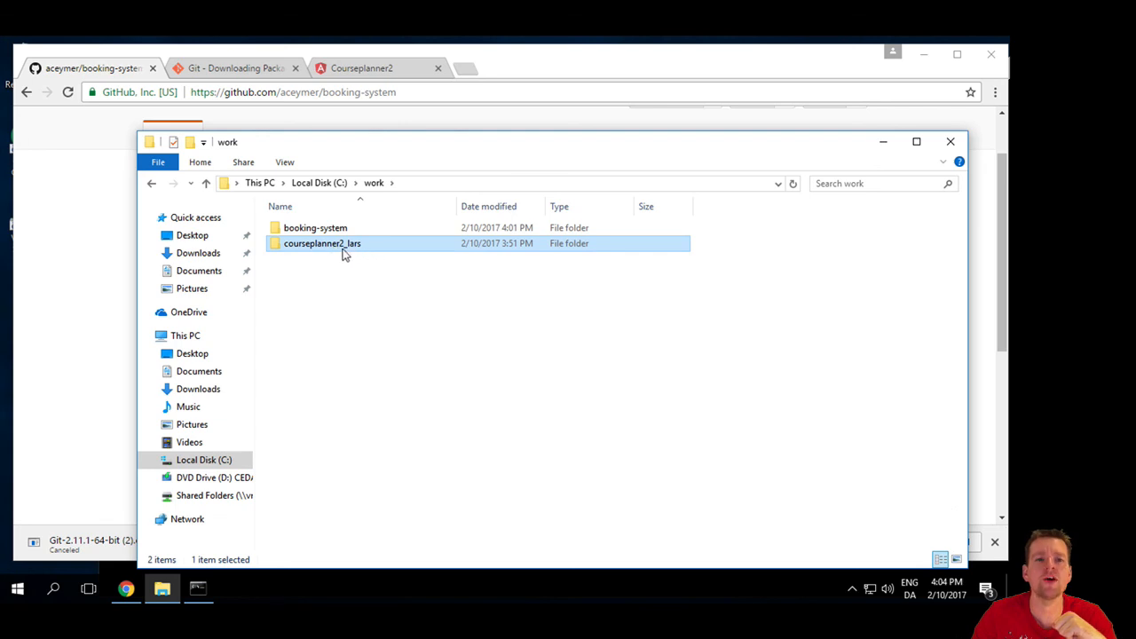
mouse_move(344, 256)
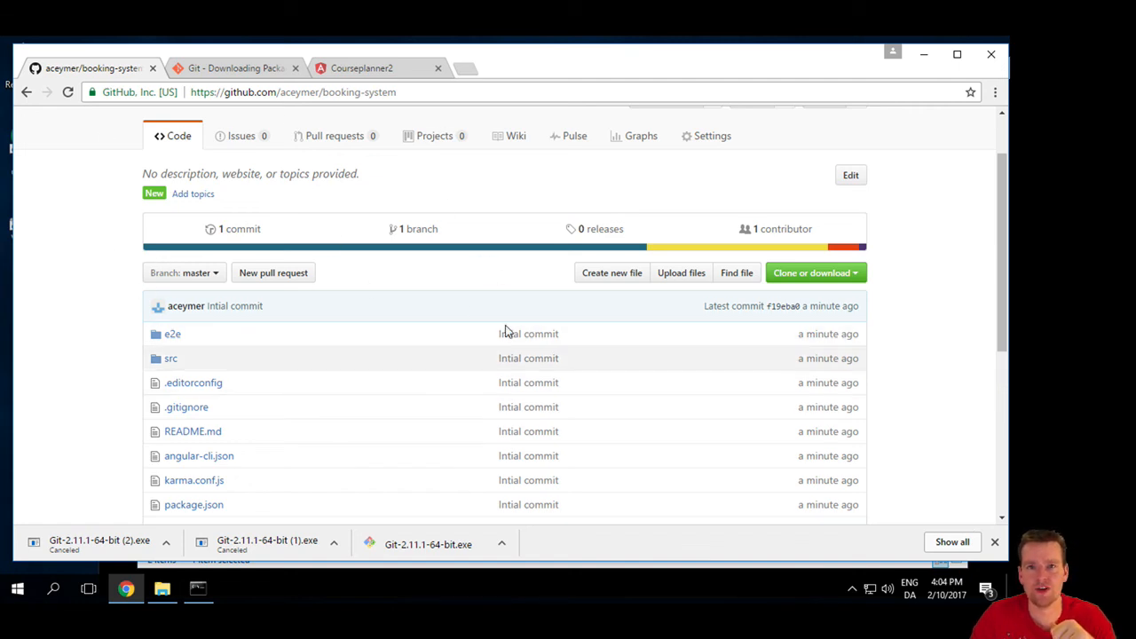
mouse_move(184, 273)
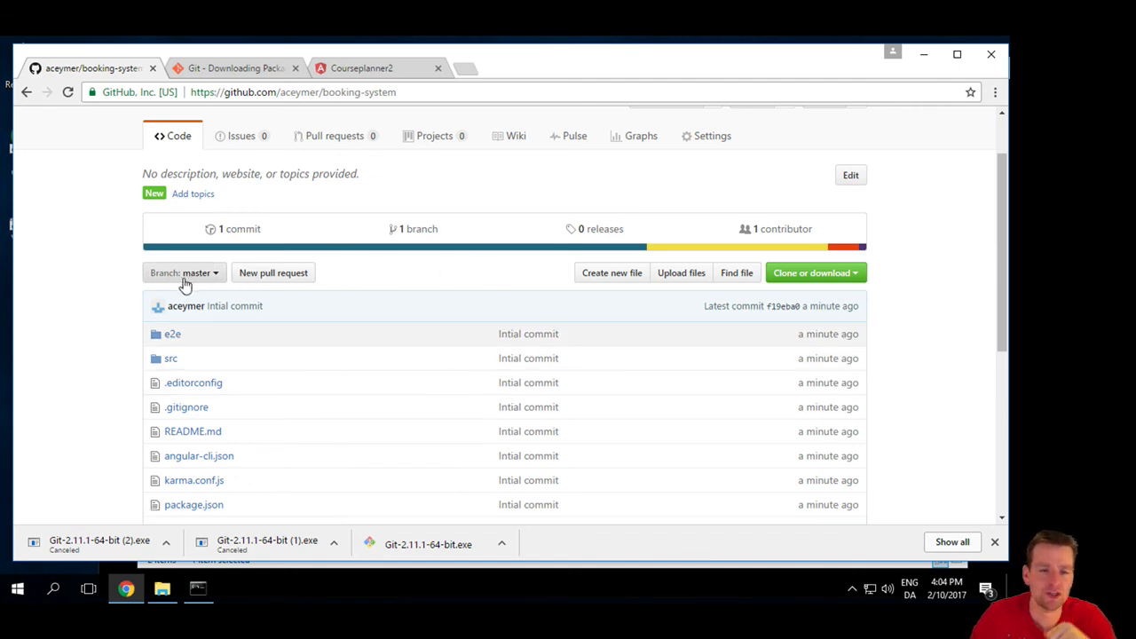
mouse_move(21, 256)
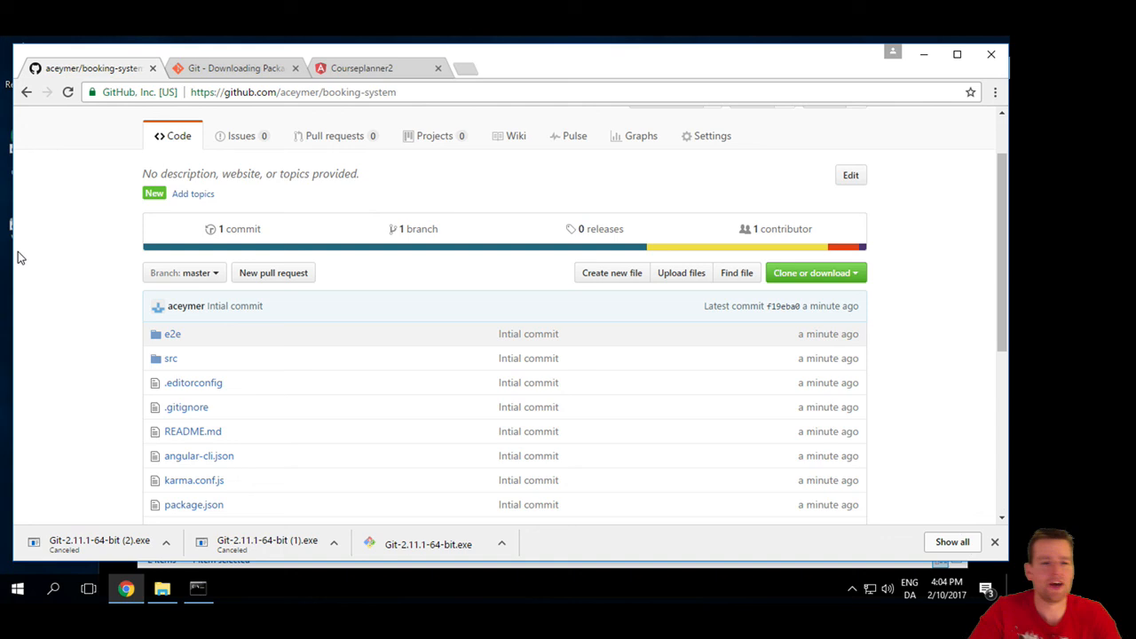
mouse_move(103, 357)
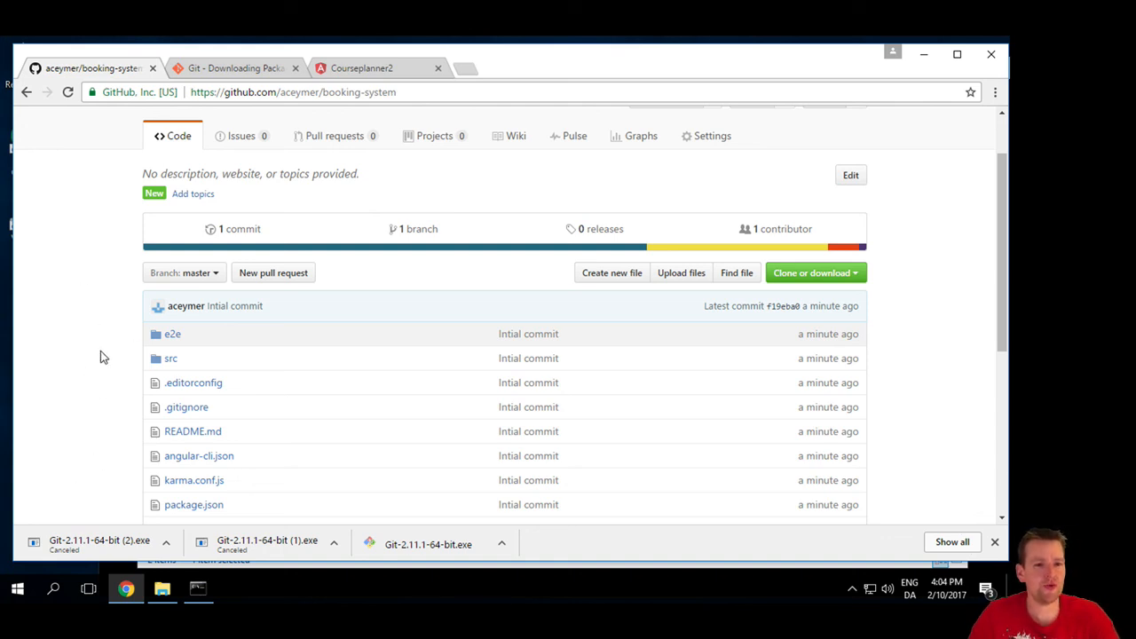
mouse_move(97, 355)
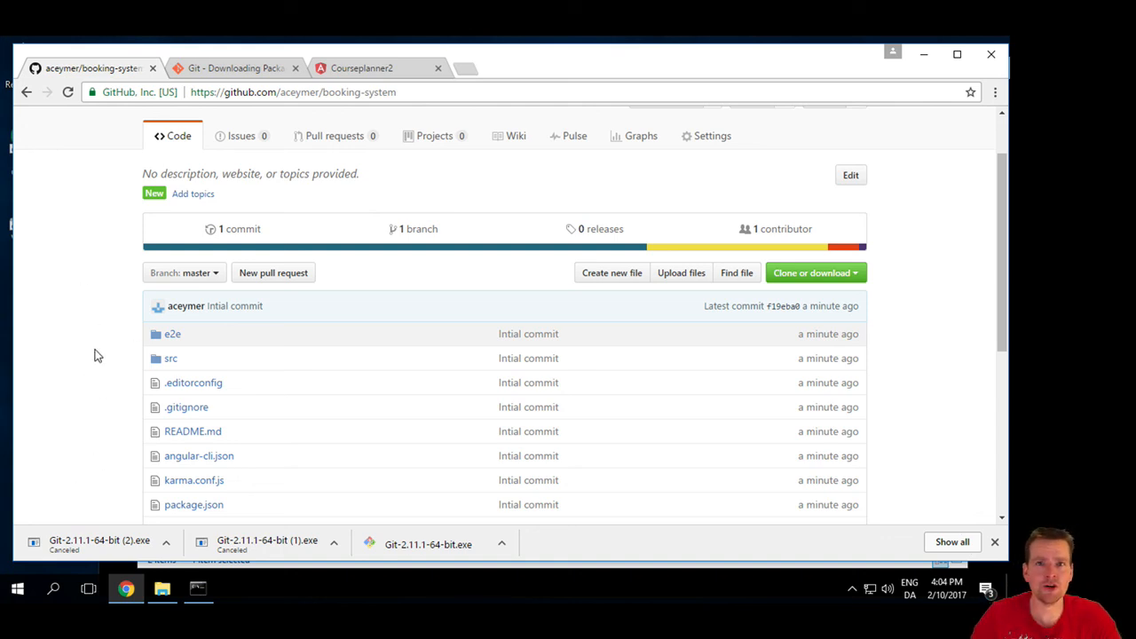